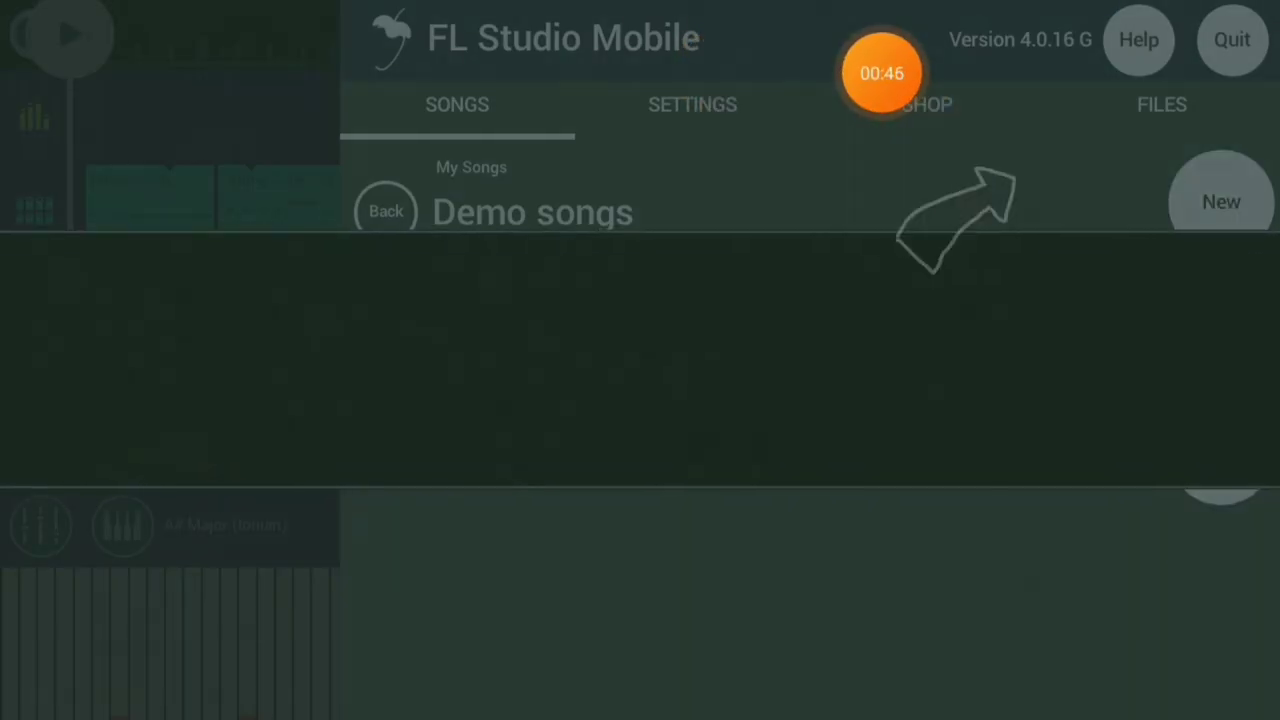
# - Create a new song with the default settings: 120 bpm, 4/4, chromatic key
pyautogui.click(1221, 201)
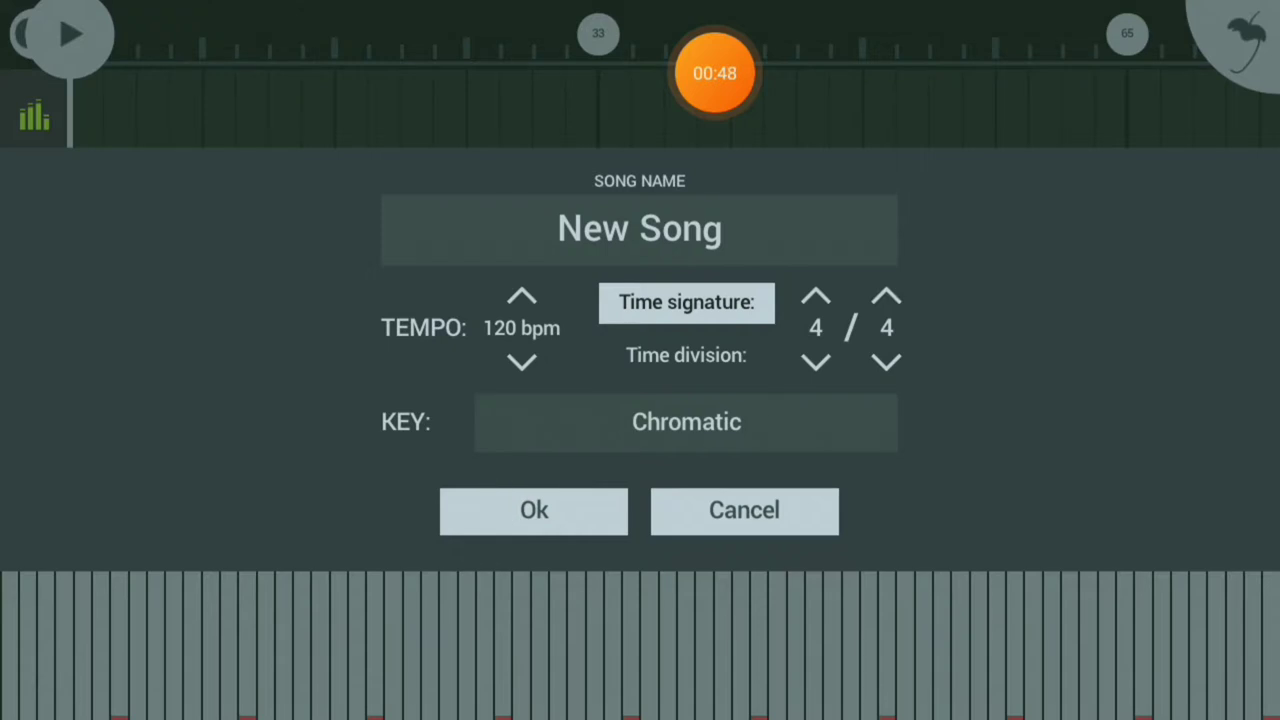
pyautogui.click(533, 510)
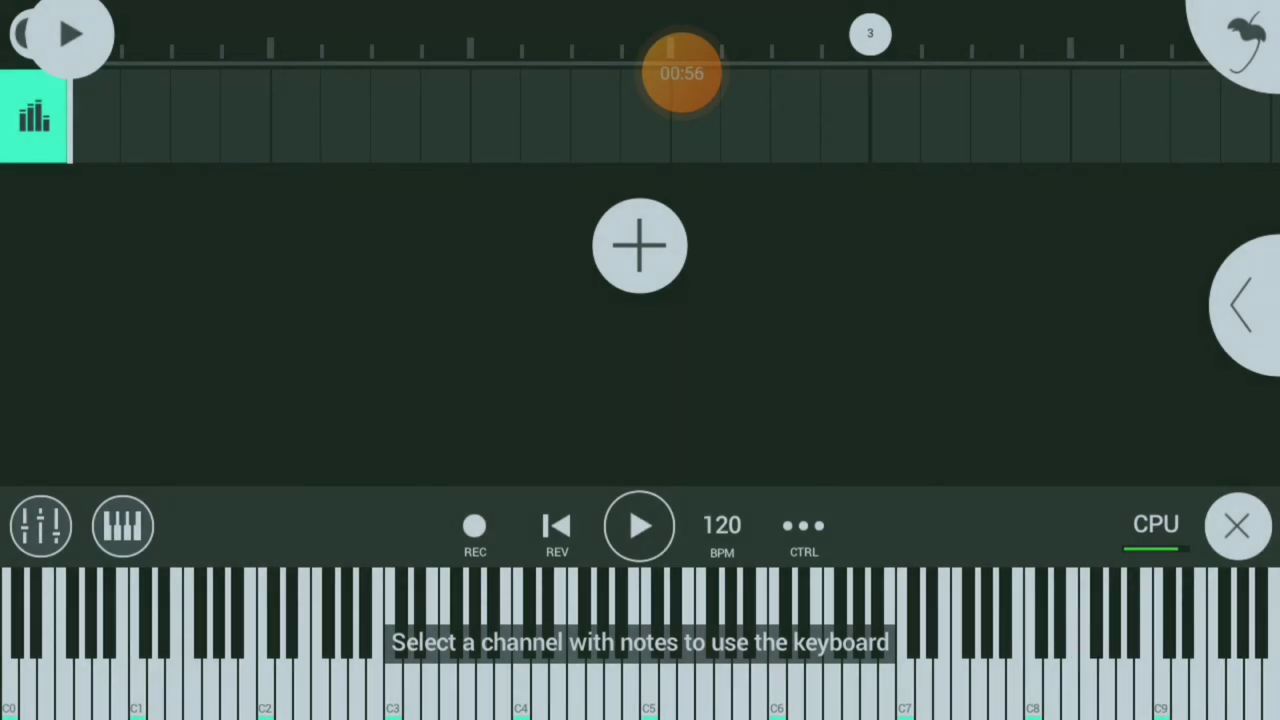
# - Start importing a file from the device, bringing up Android's 'Complete action using' chooser
pyautogui.moveTo(682, 72); pyautogui.dragTo(694, 340)
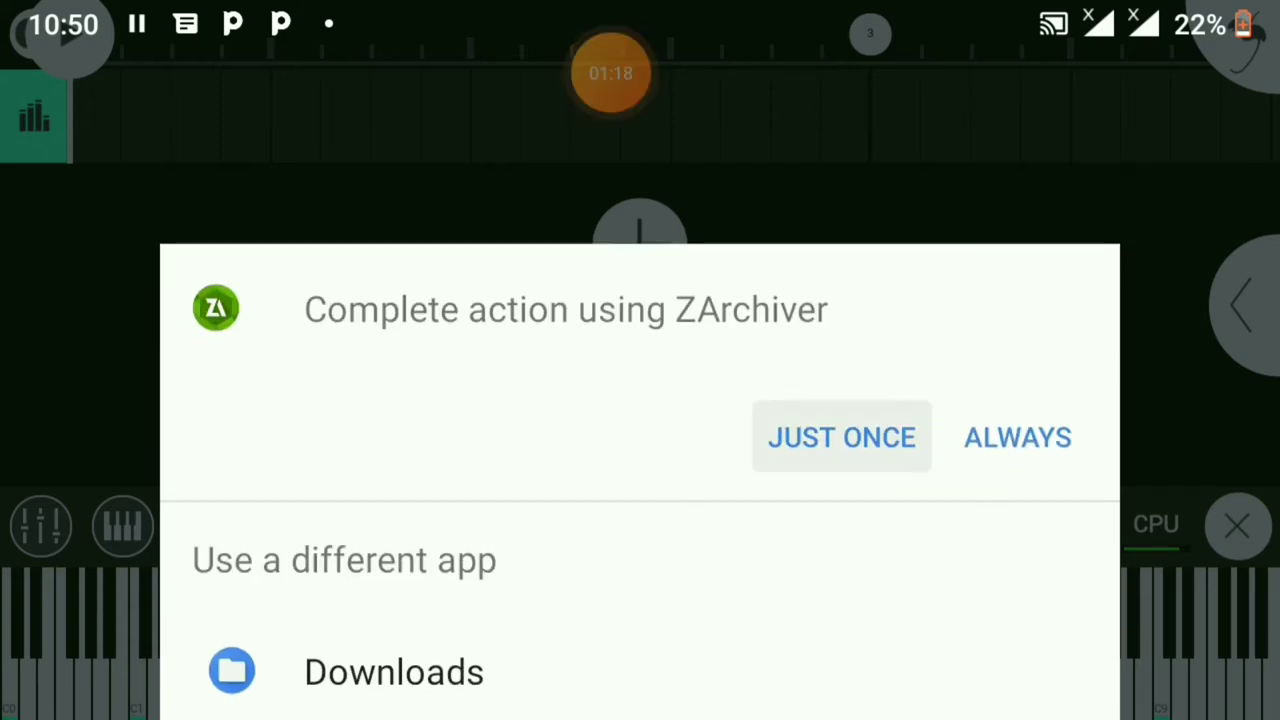
# - Use ZArchiver just once to browse device memory for the Ciao drill instrumental MP3
pyautogui.click(841, 437)
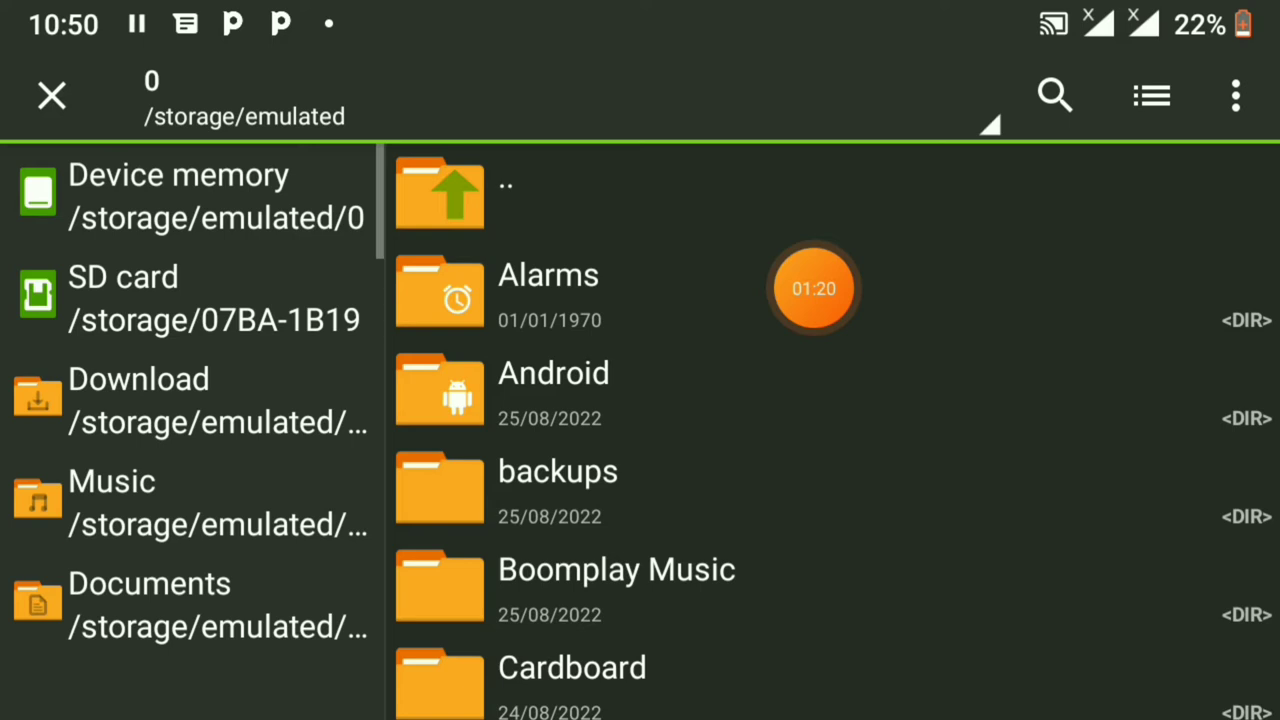
pyautogui.scroll(-3)
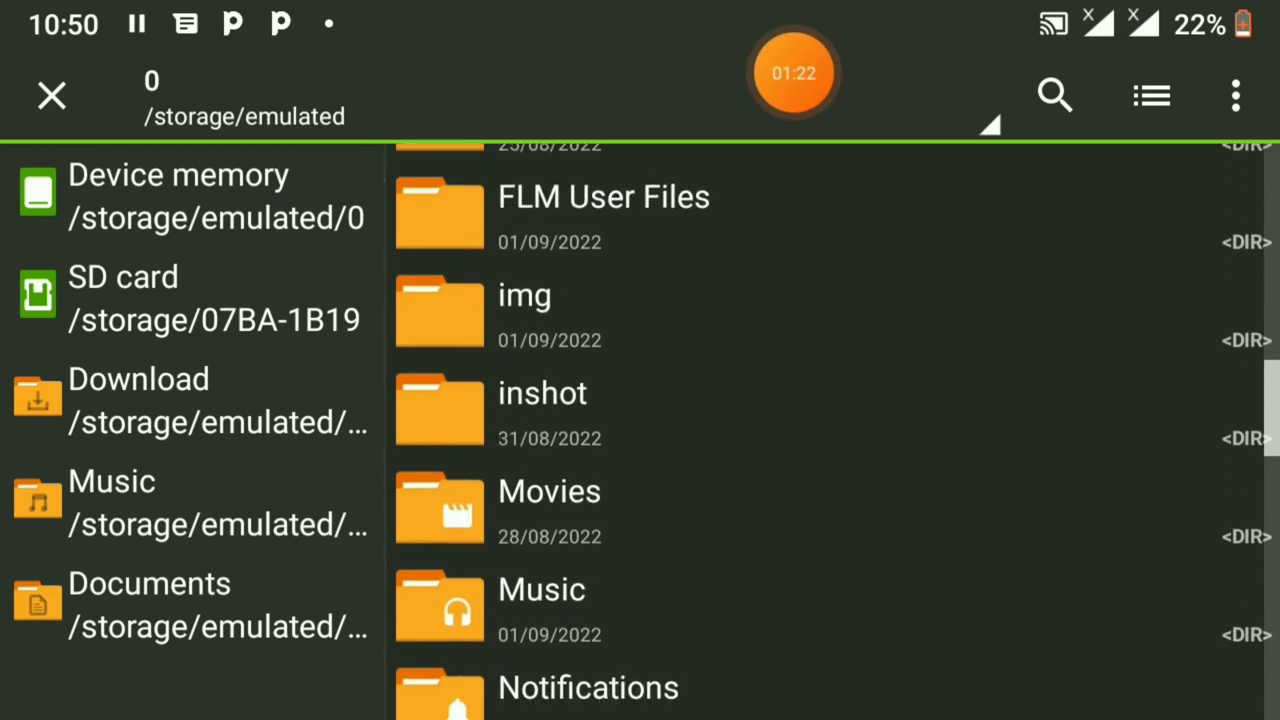
pyautogui.scroll(-3)
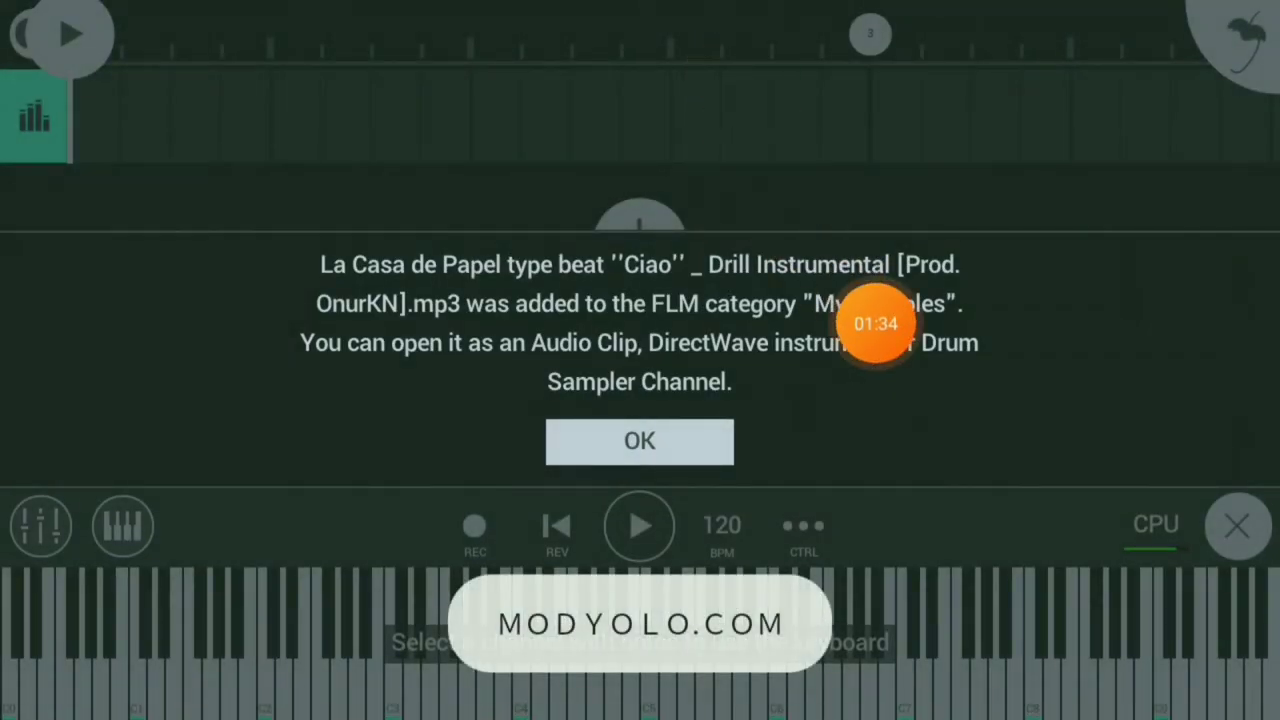
pyautogui.moveTo(445, 336)
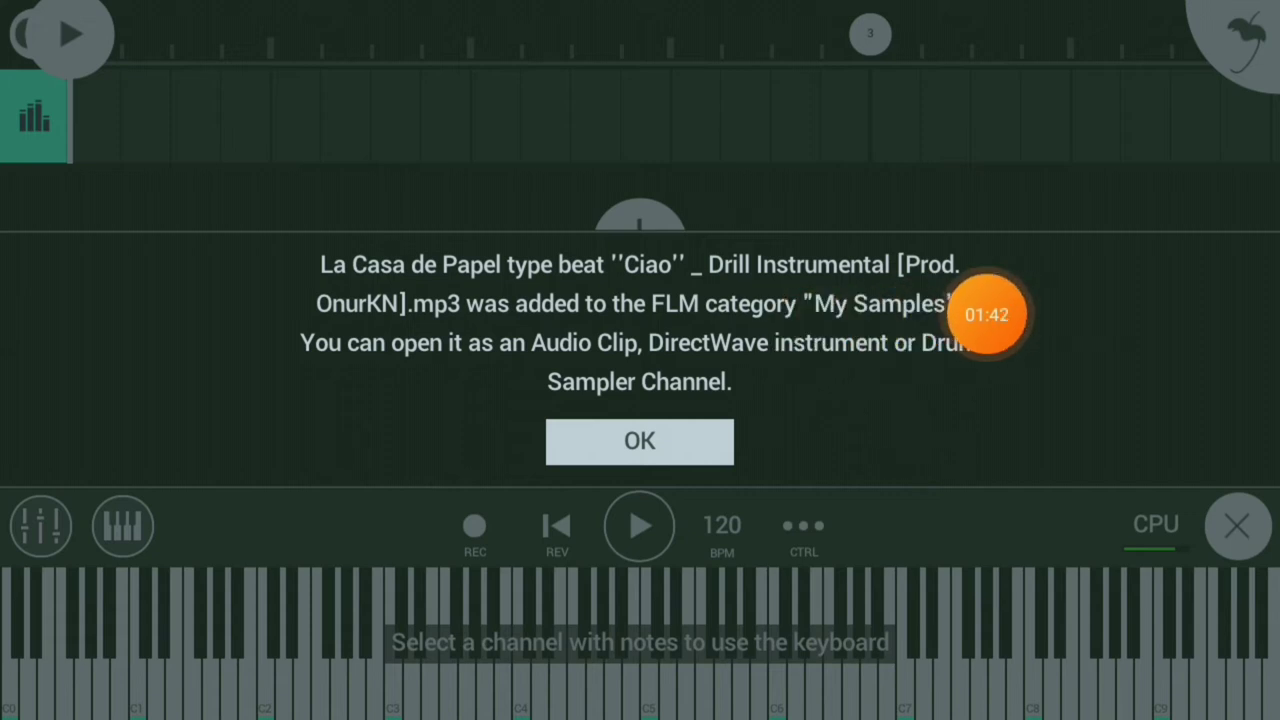
# - Dismiss the import notice and add an Audio Clip track from My Files > My Samples
pyautogui.click(639, 441)
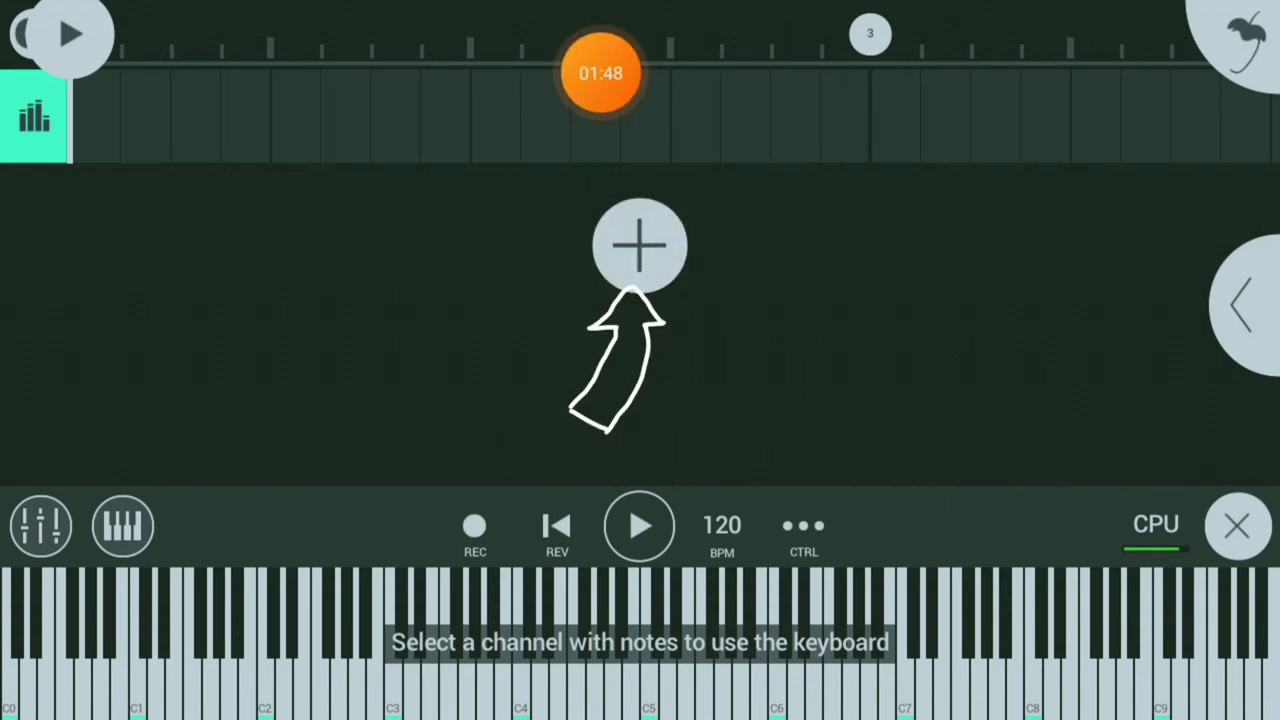
pyautogui.click(639, 245)
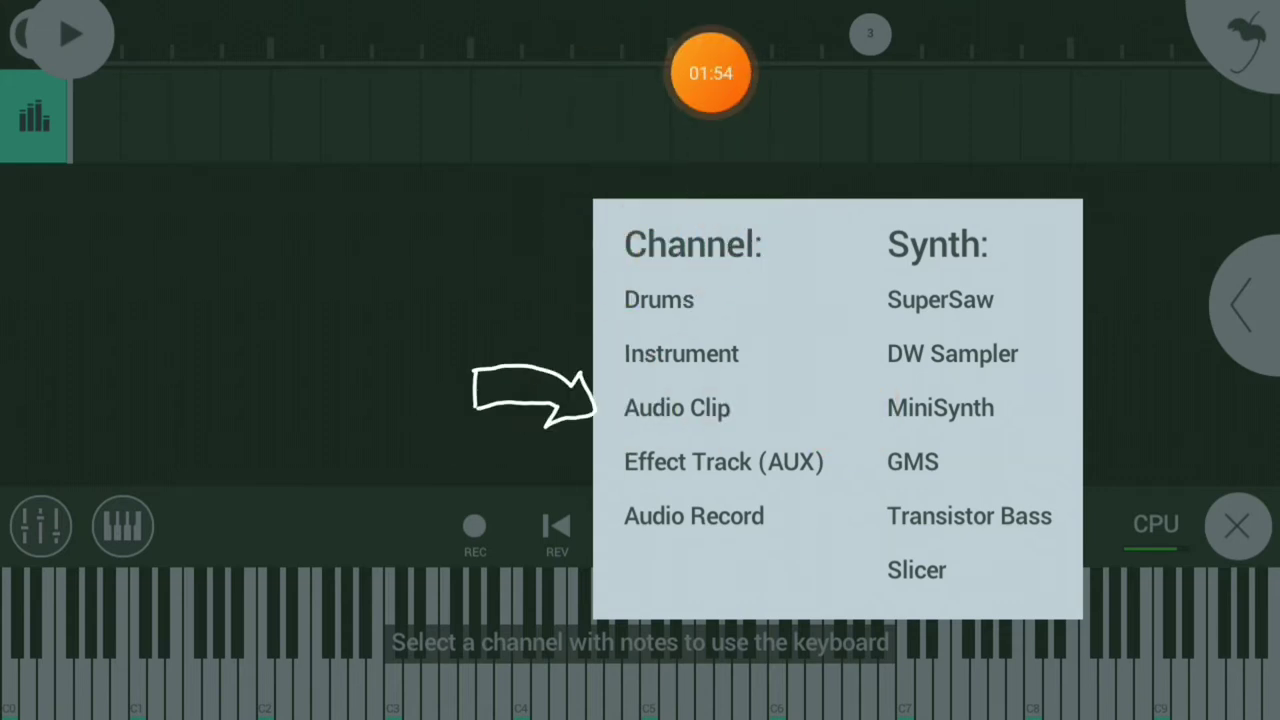
pyautogui.click(658, 299)
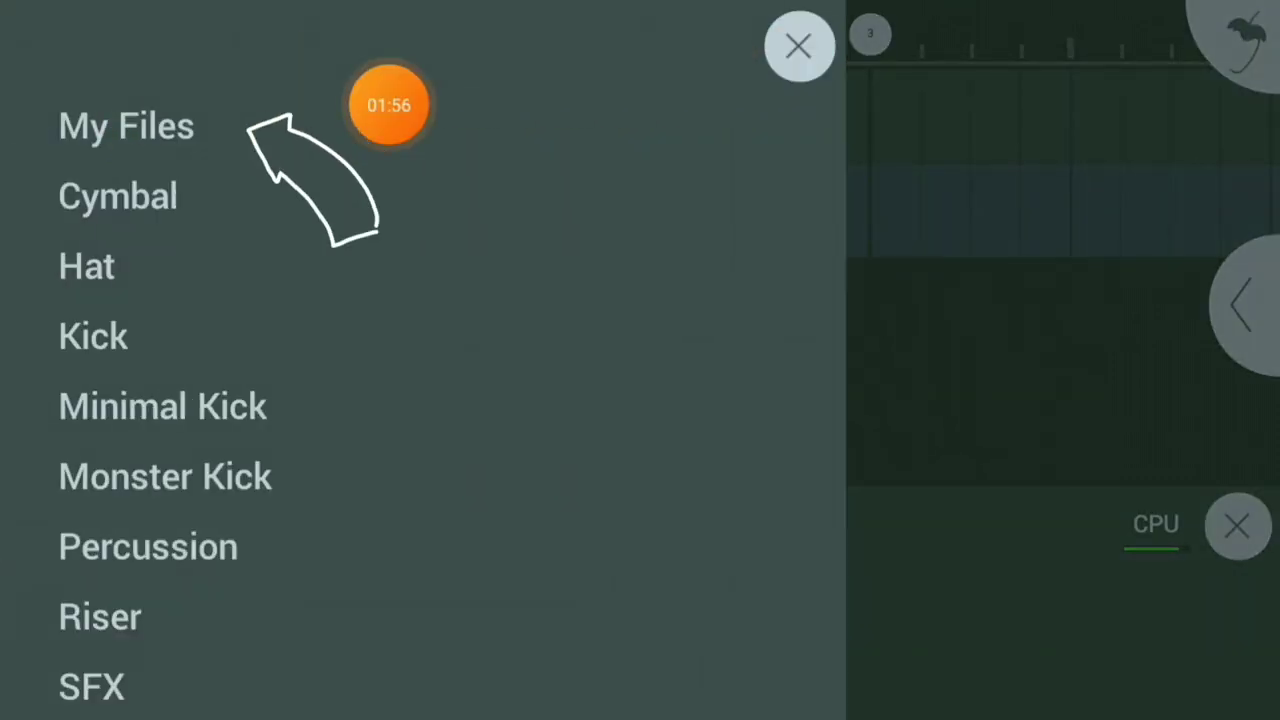
pyautogui.click(126, 125)
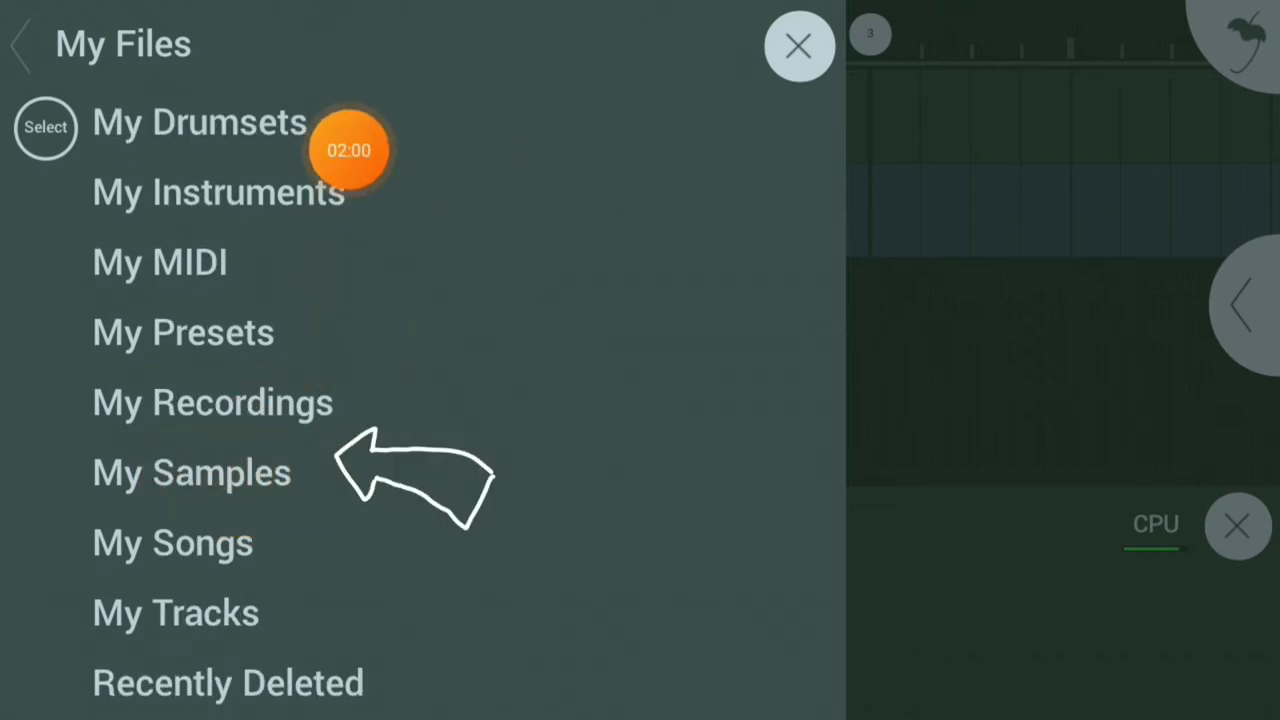
pyautogui.click(191, 472)
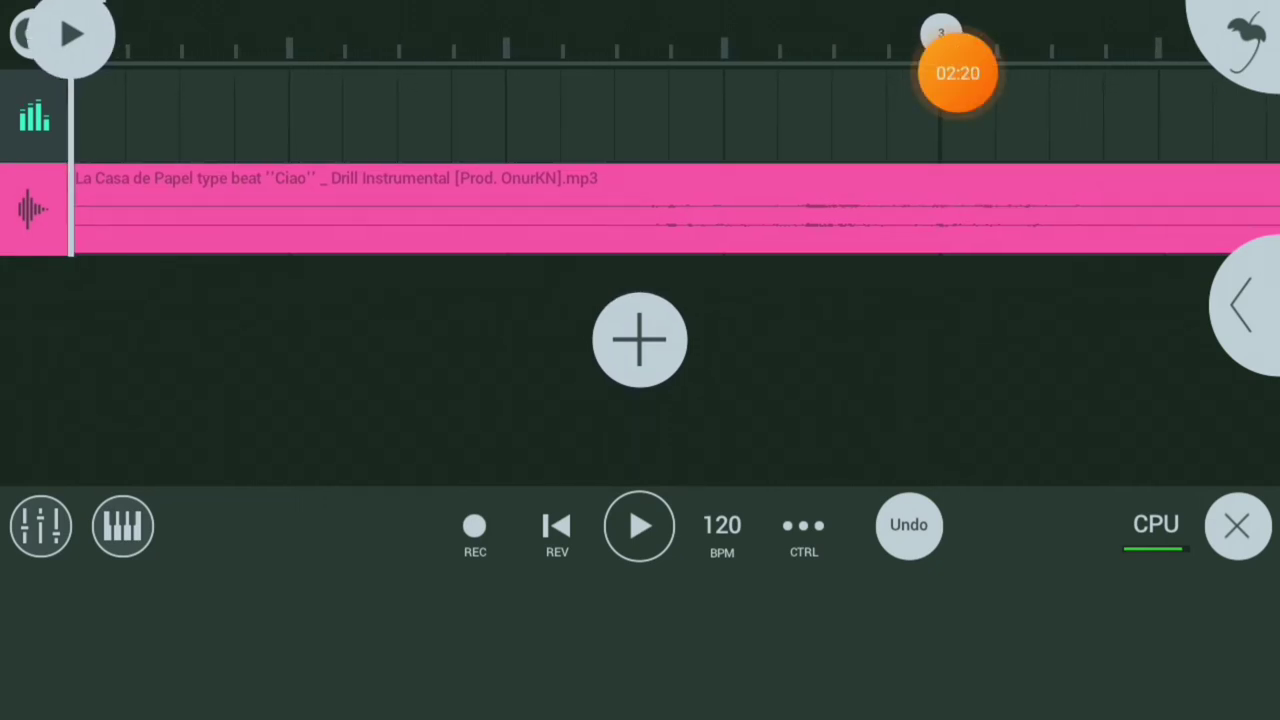
# - Zoom the timeline out past bar 65 and add an audio record track below the instrumental
pyautogui.moveTo(957, 72); pyautogui.dragTo(949, 387)
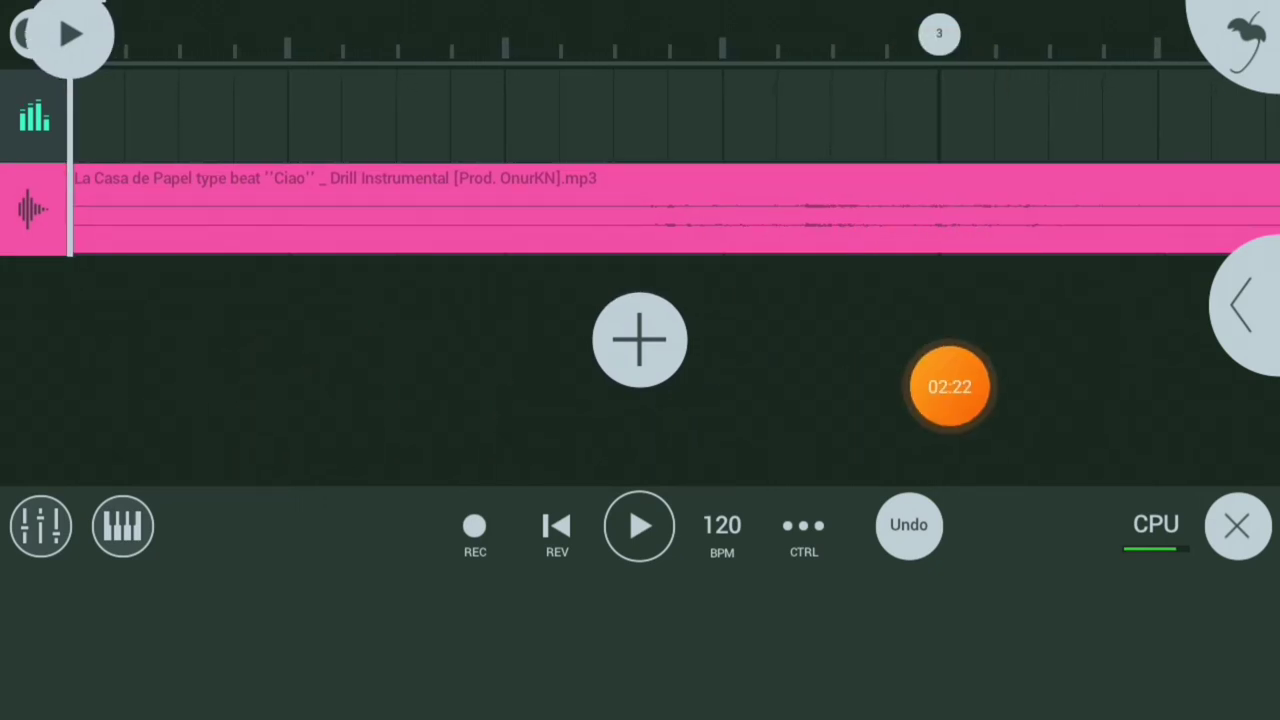
pyautogui.moveTo(950, 387); pyautogui.dragTo(590, 72)
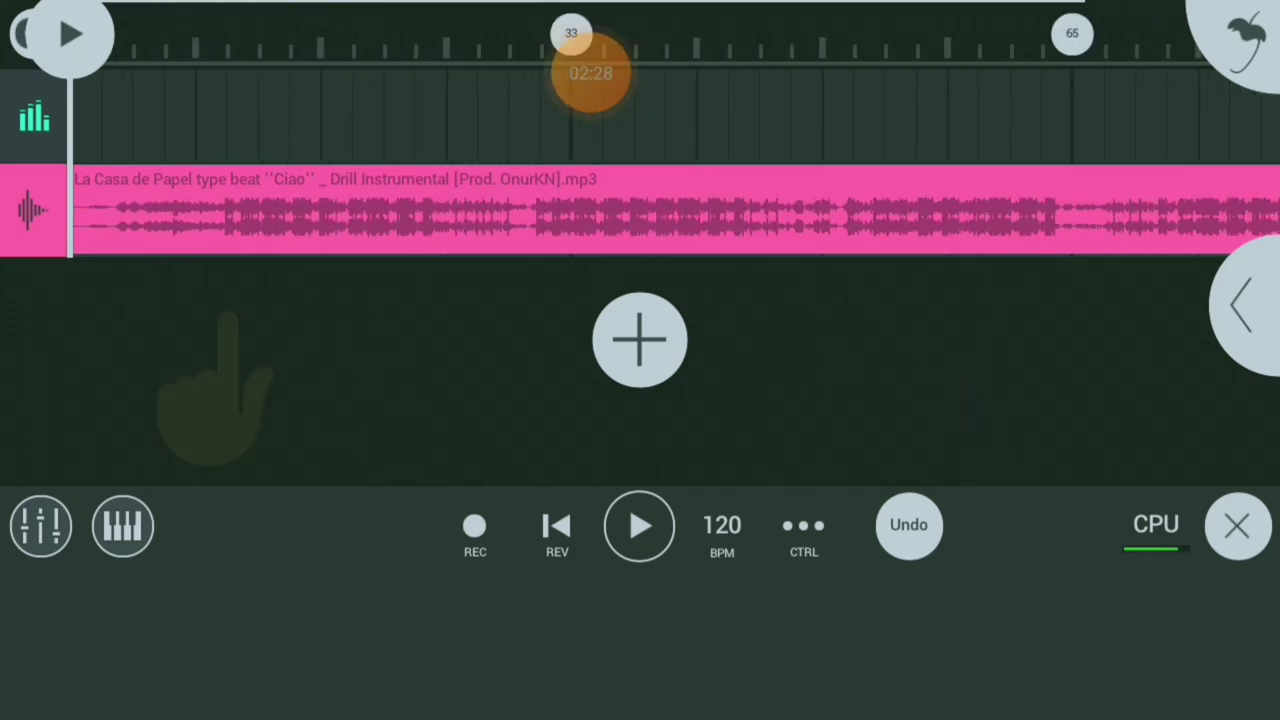
pyautogui.click(639, 526)
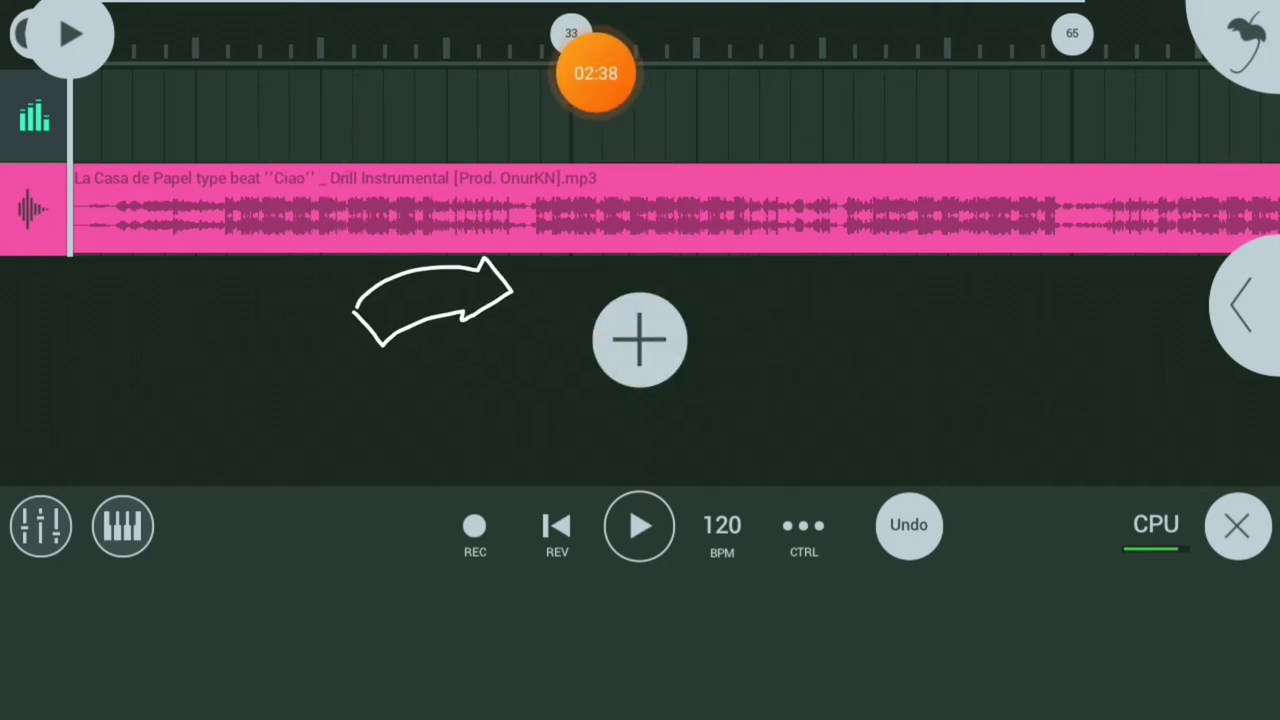
pyautogui.click(639, 340)
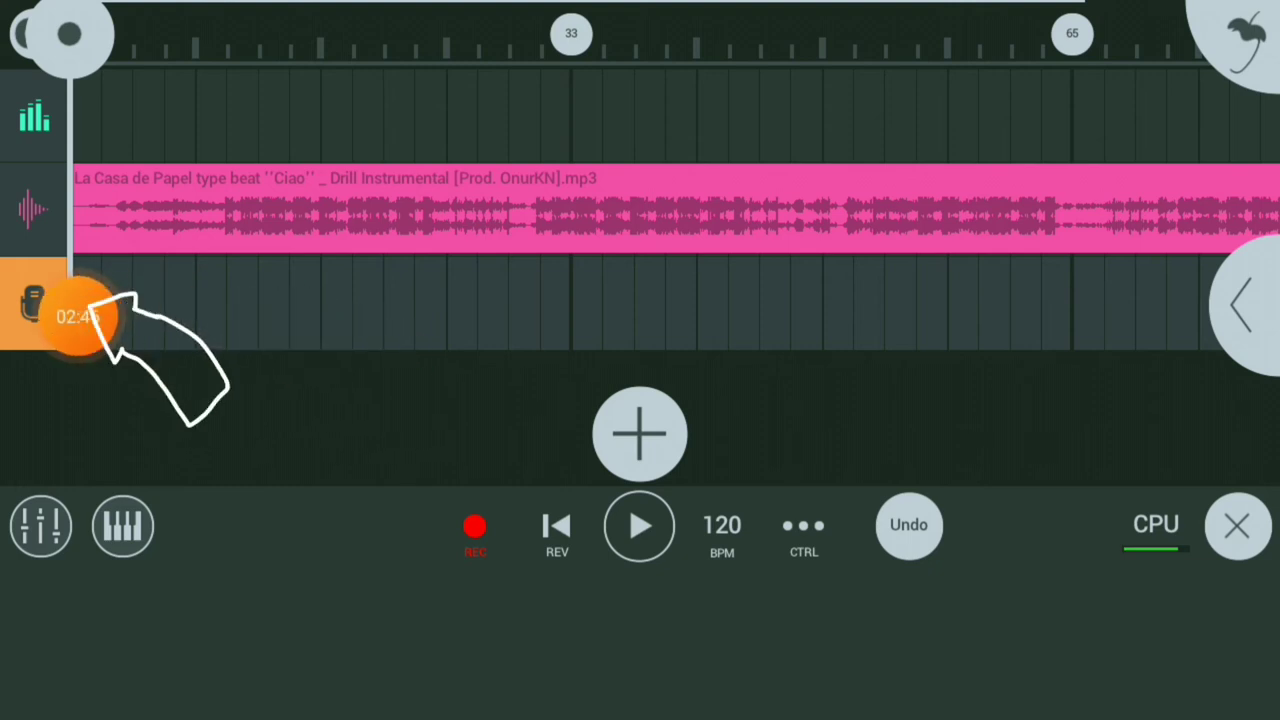
# - Add a second Audio Record track and scroll the track list so all tracks show
pyautogui.moveTo(70, 315); pyautogui.dragTo(350, 353)
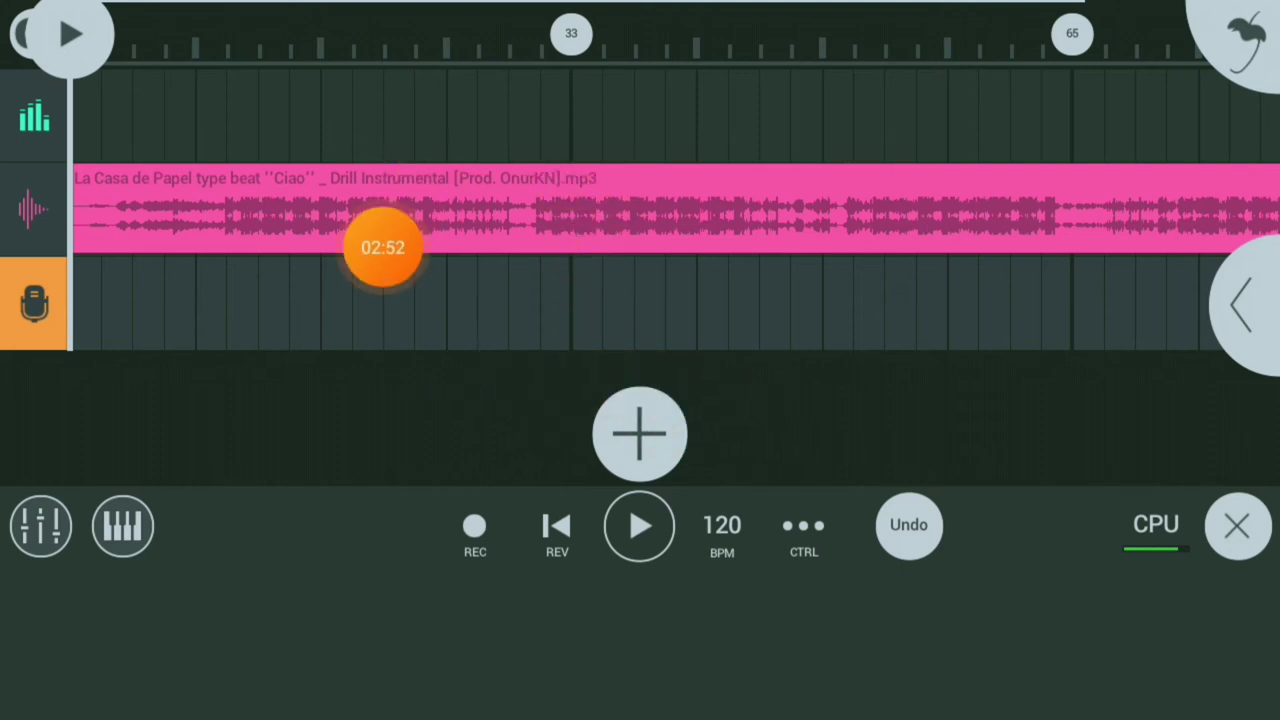
pyautogui.moveTo(385, 248); pyautogui.dragTo(600, 73)
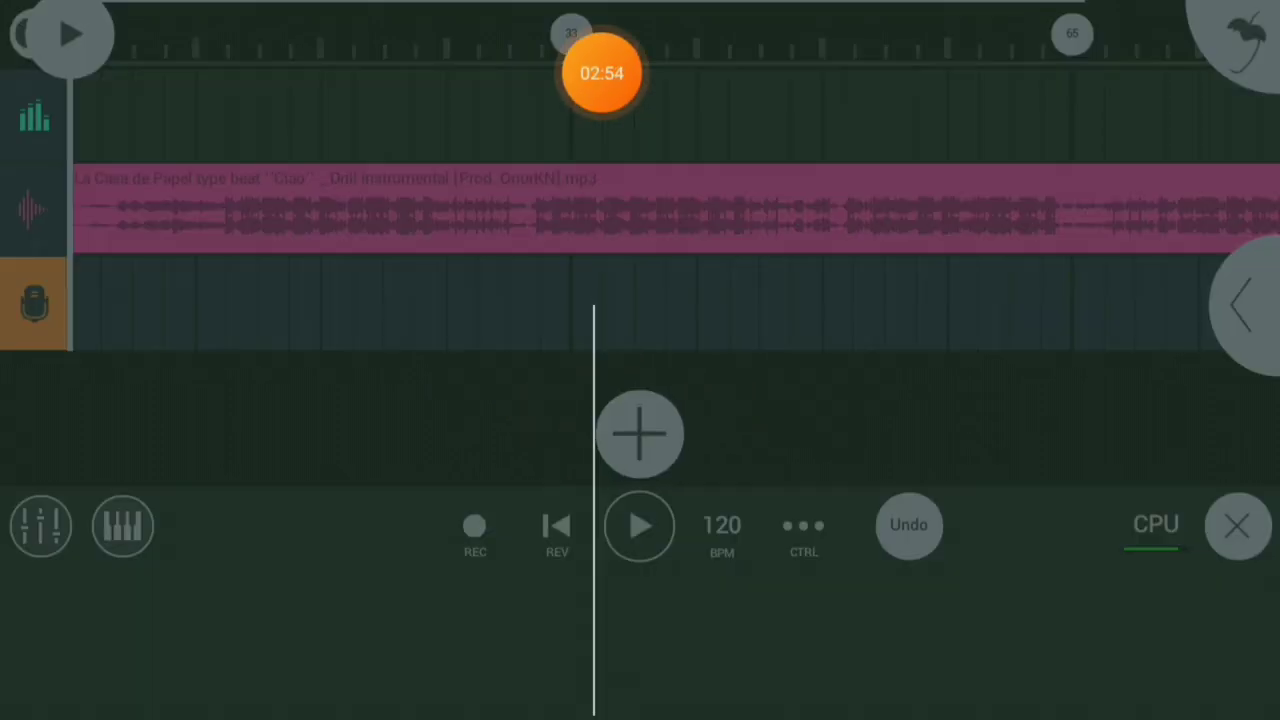
pyautogui.click(639, 434)
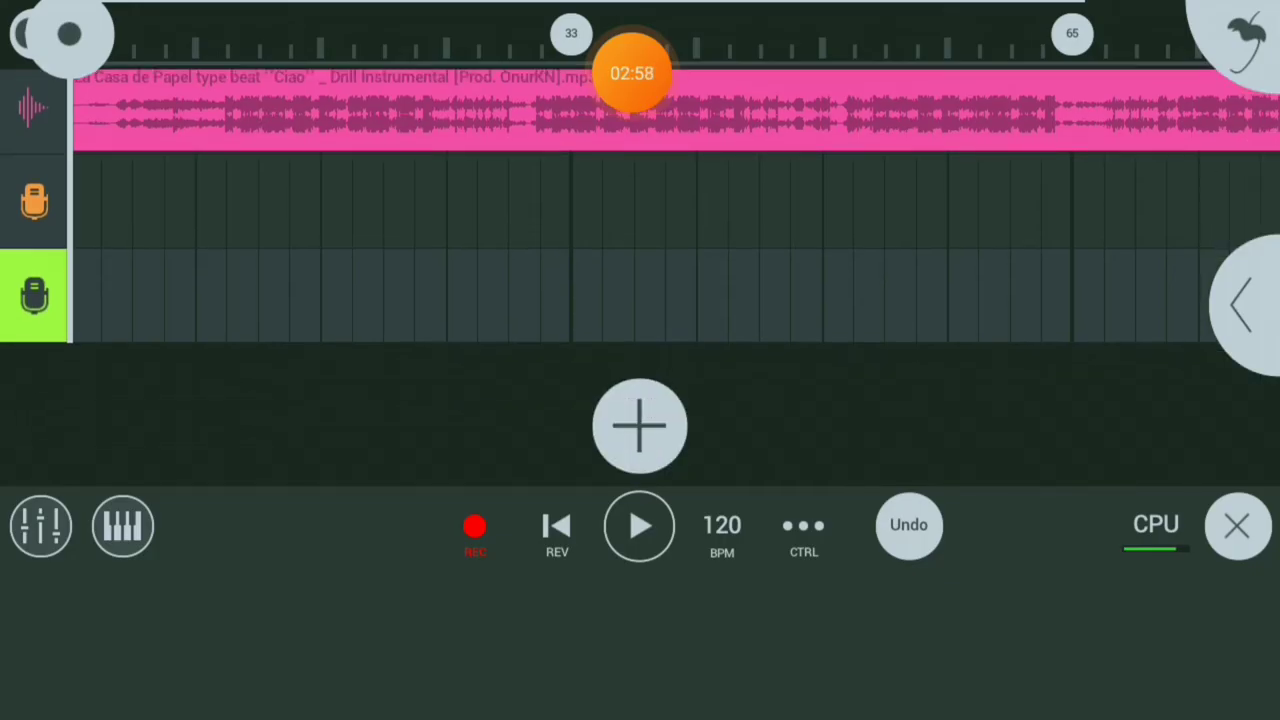
pyautogui.scroll(-3)
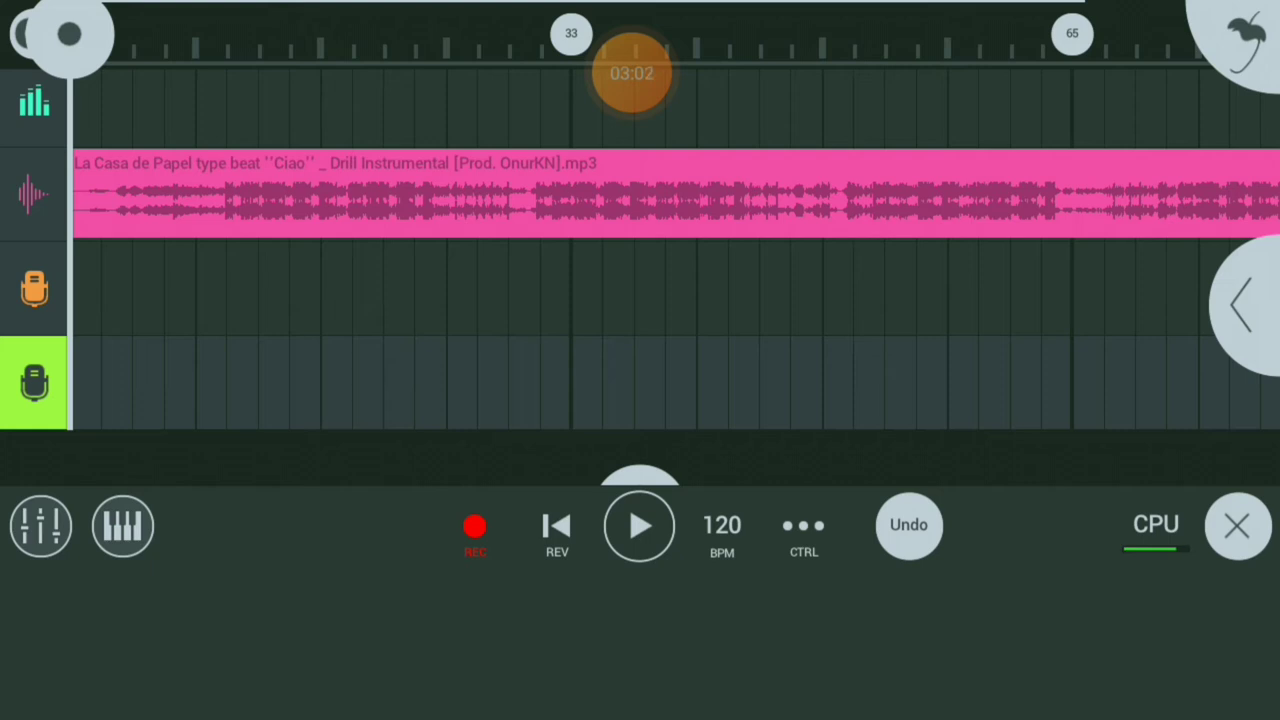
pyautogui.moveTo(630, 73); pyautogui.dragTo(759, 303)
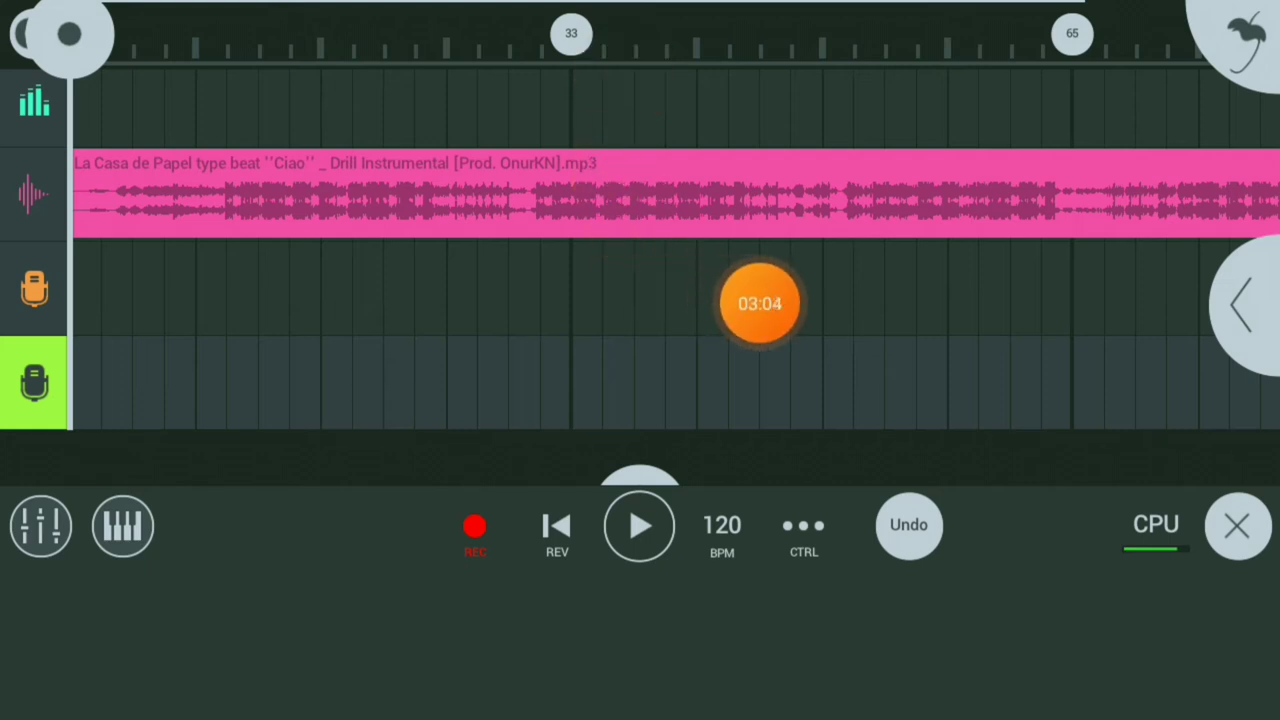
pyautogui.moveTo(760, 302); pyautogui.dragTo(278, 273)
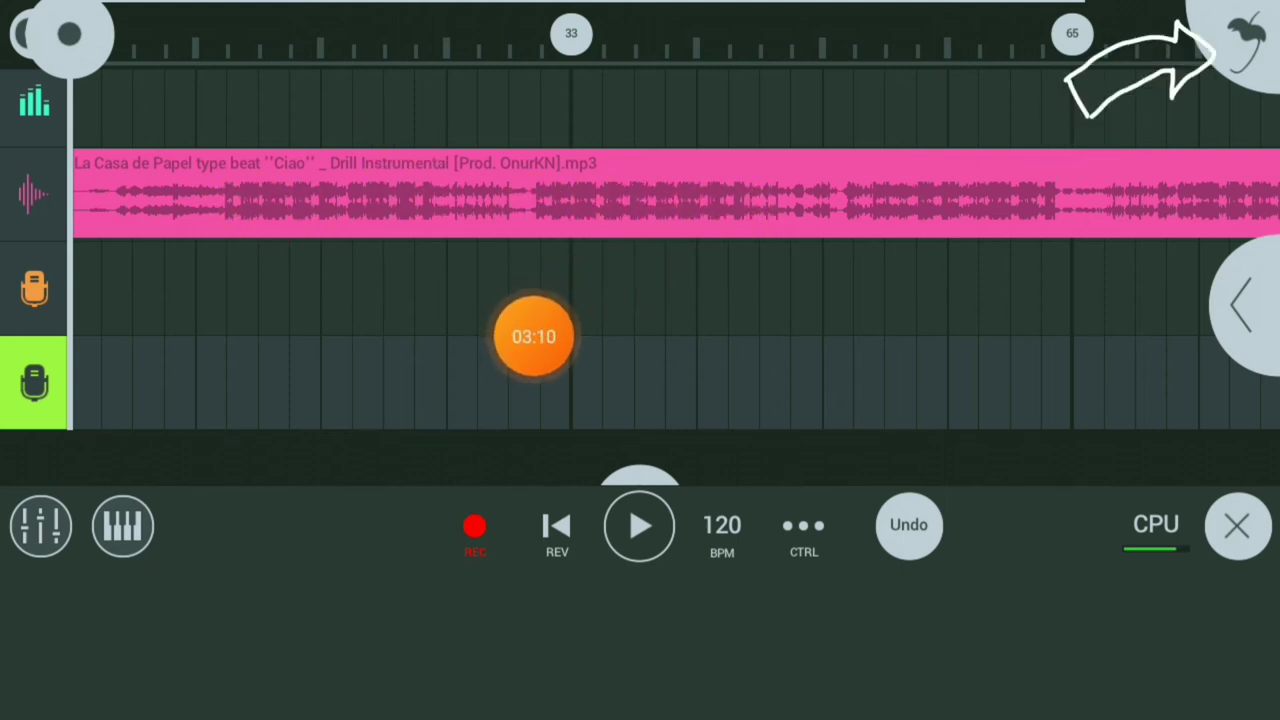
pyautogui.moveTo(533, 336); pyautogui.dragTo(588, 99)
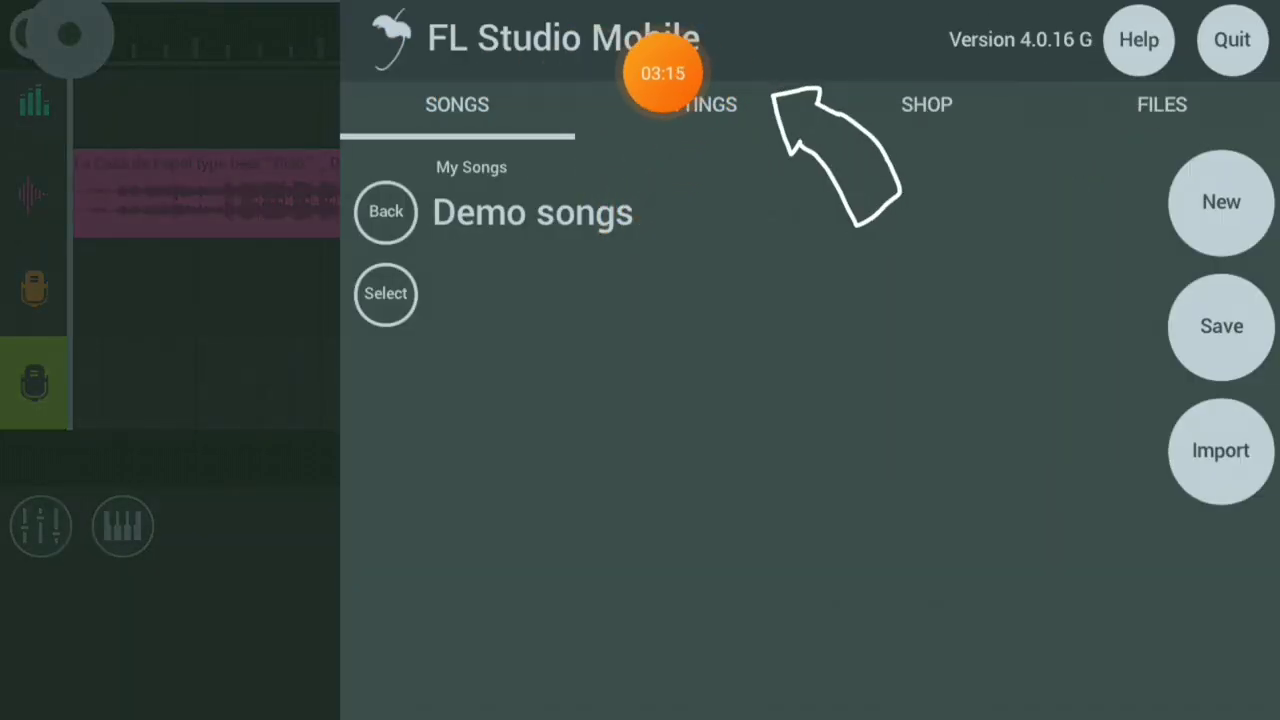
# - Switch to the SETTINGS tab to reach the Audio recording options
pyautogui.click(691, 104)
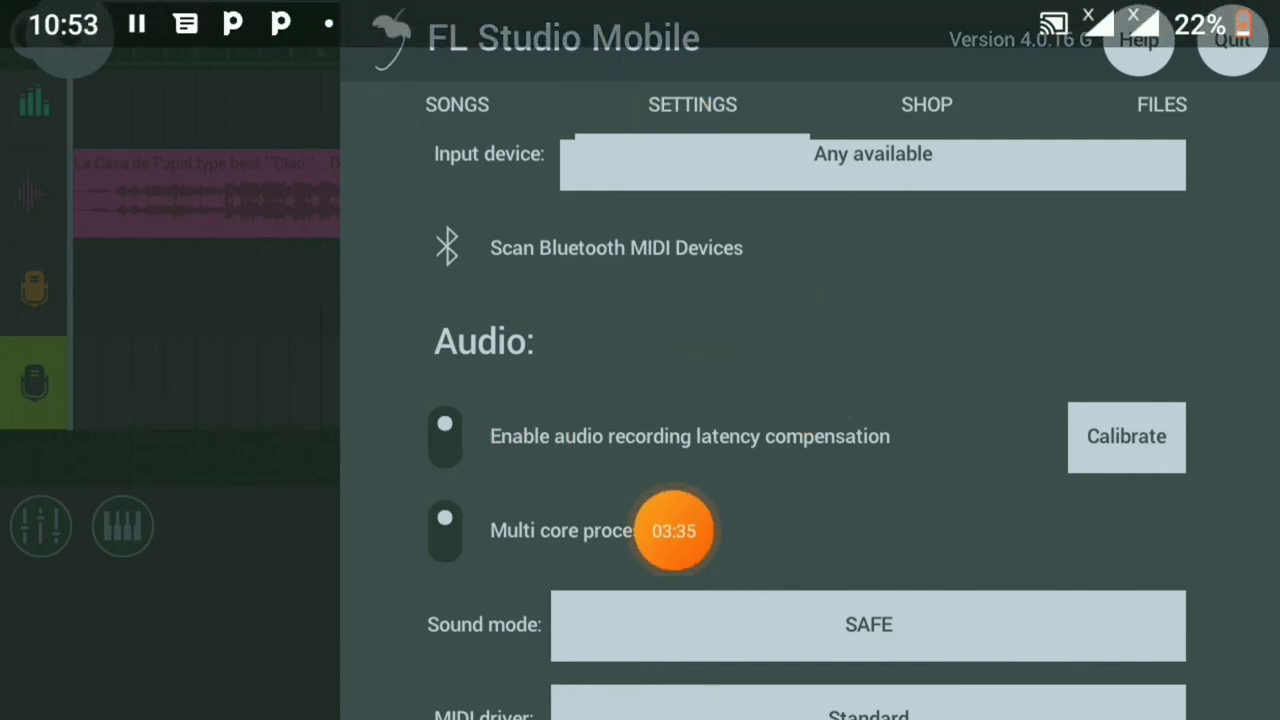
pyautogui.moveTo(1180, 487)
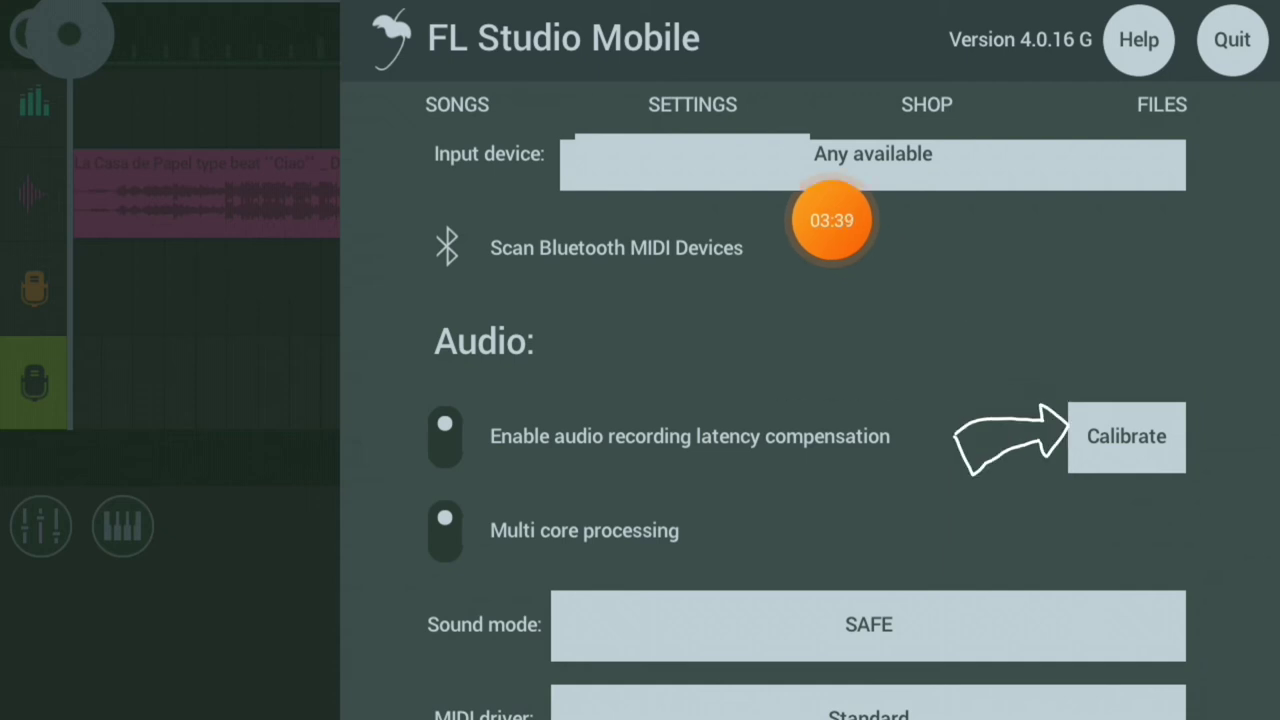
# - Run recording latency calibration, retrying failed tests until it succeeds at 89.0 ms
pyautogui.click(1126, 437)
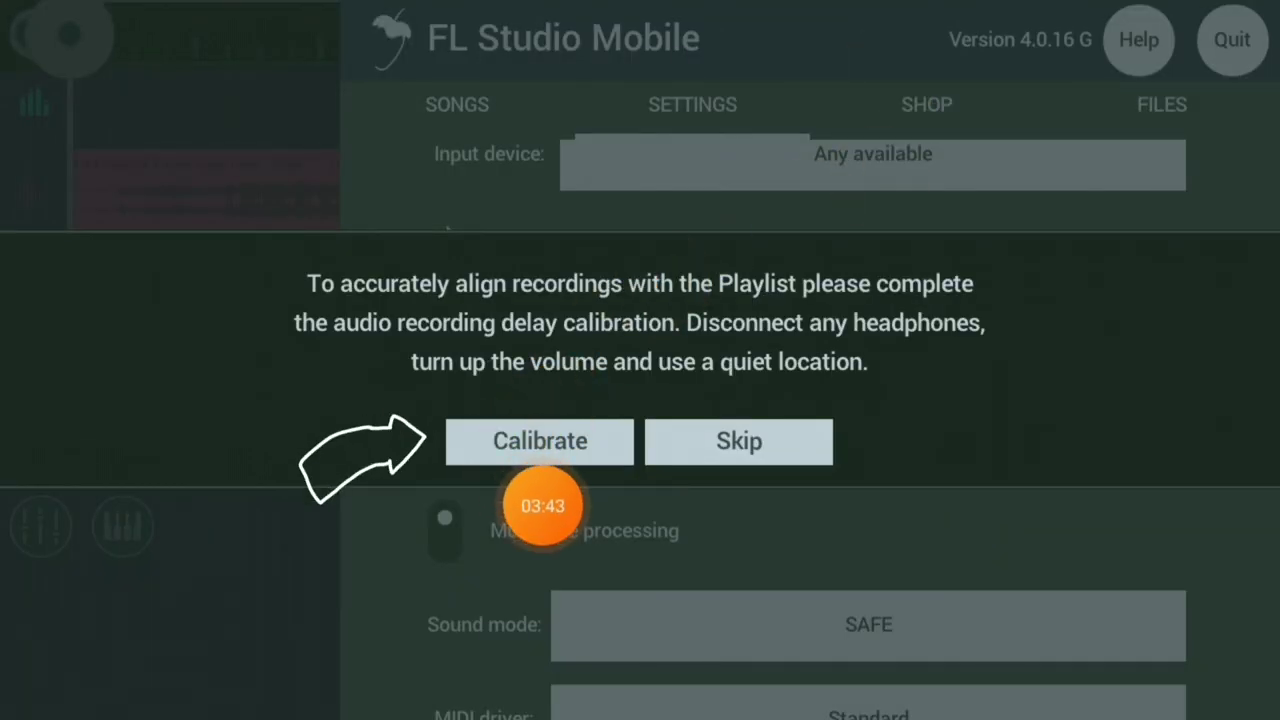
pyautogui.click(538, 441)
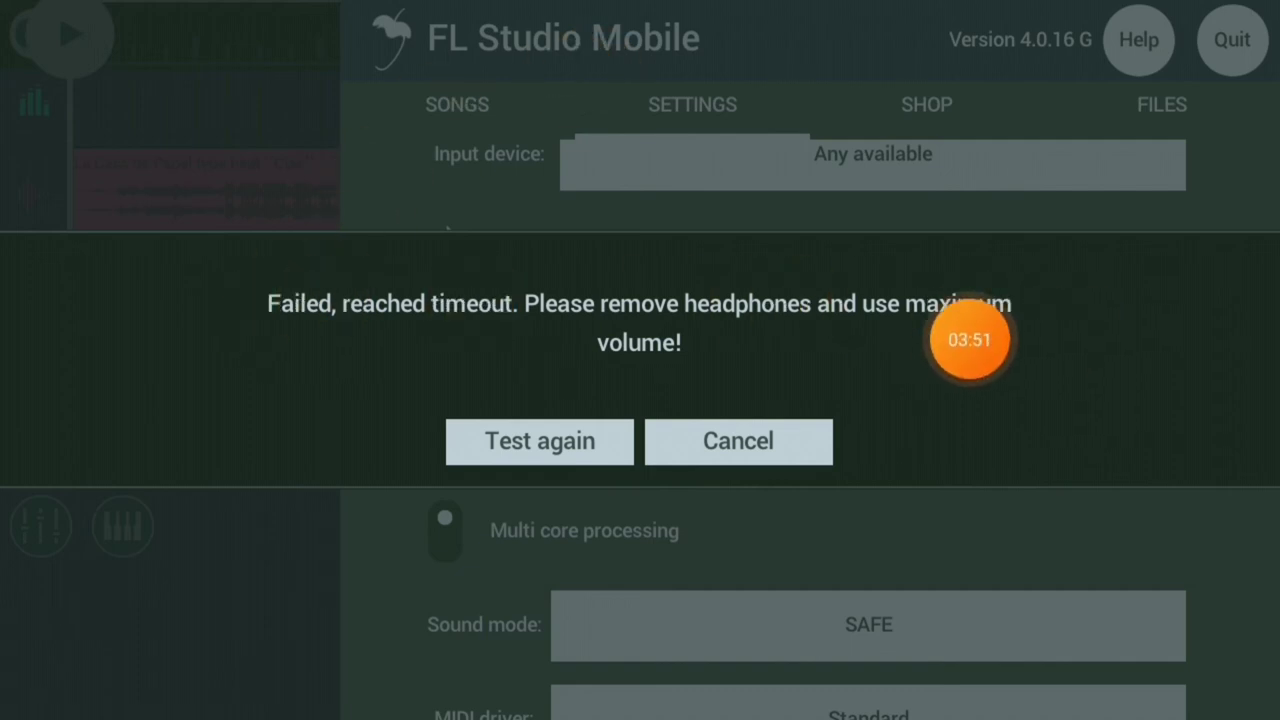
pyautogui.moveTo(682, 72)
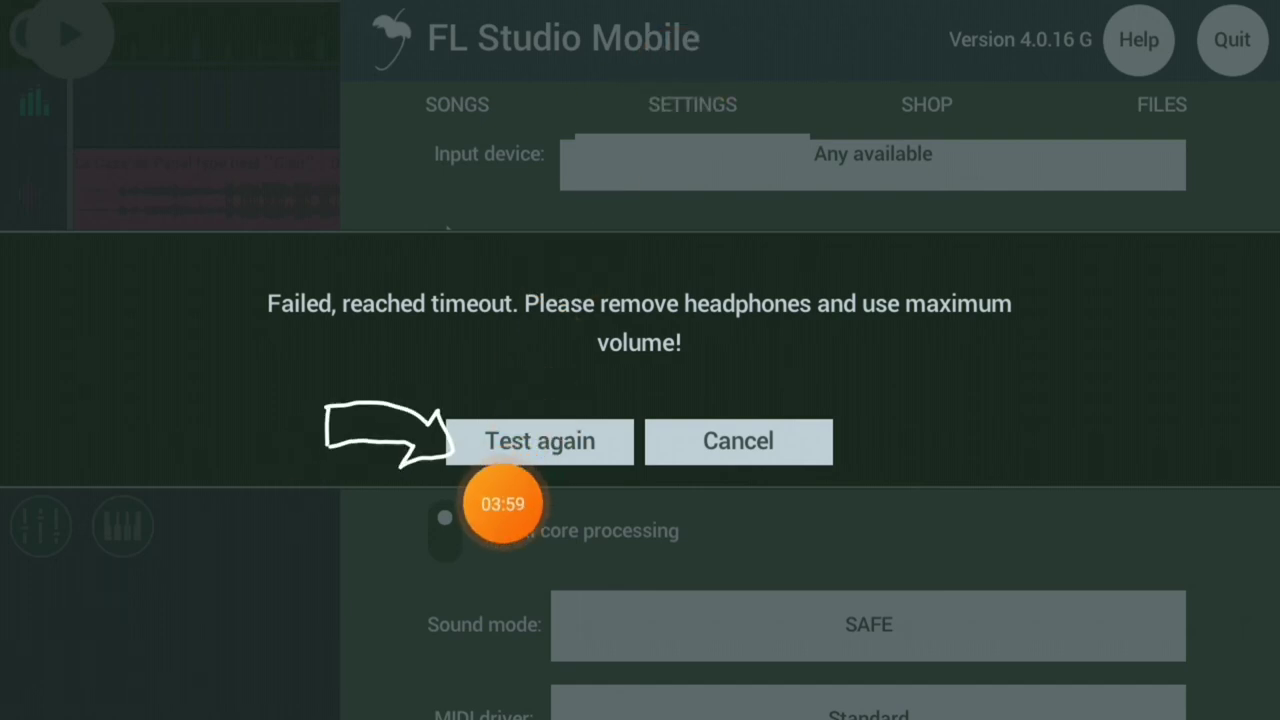
pyautogui.click(539, 441)
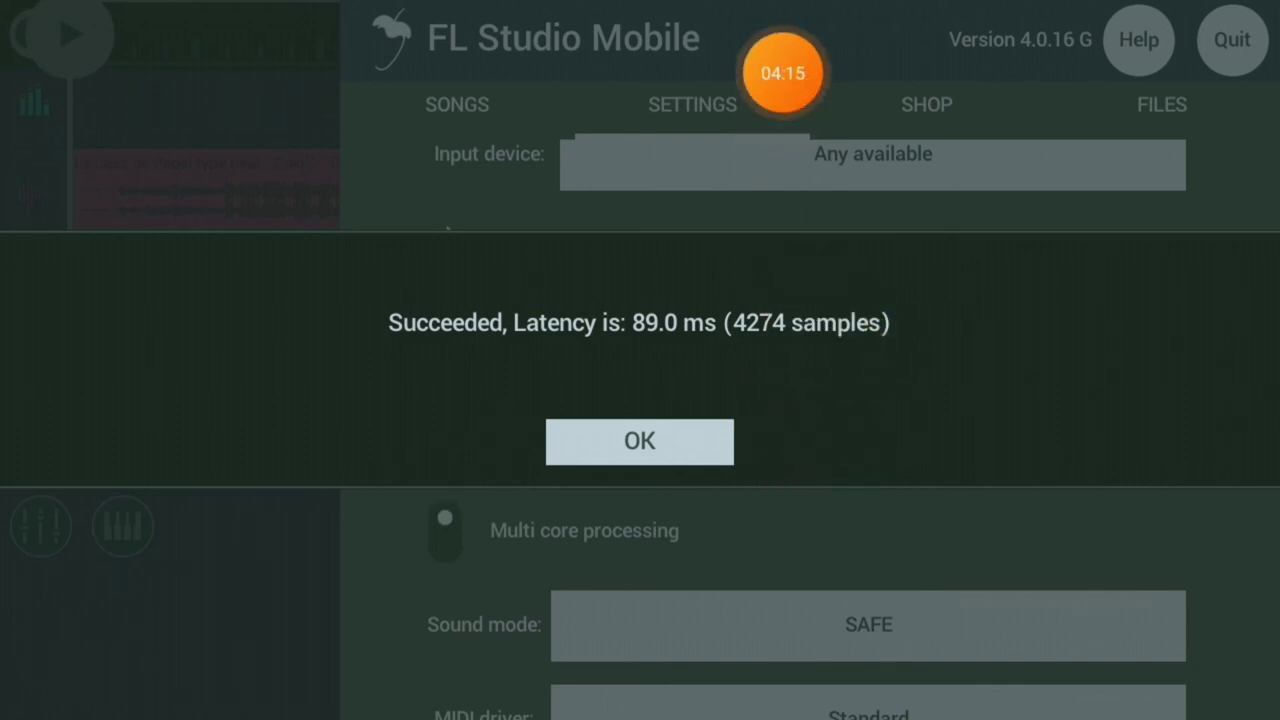
pyautogui.click(639, 441)
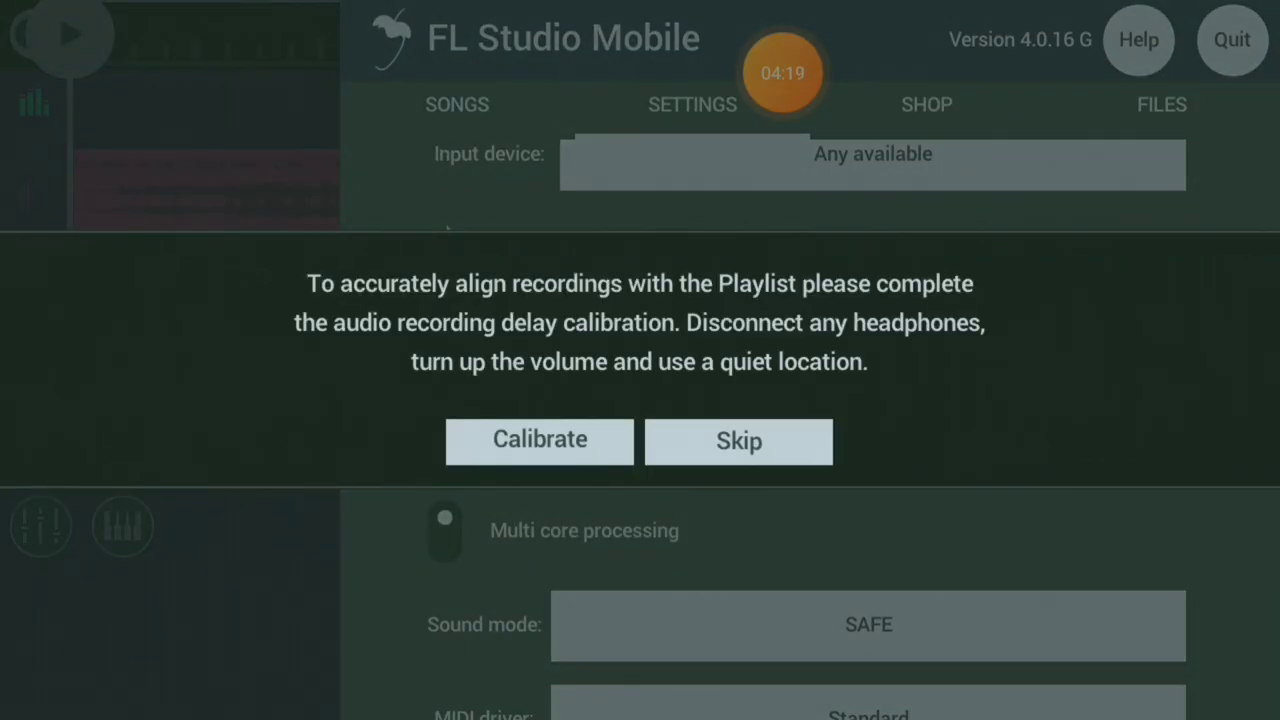
pyautogui.click(538, 441)
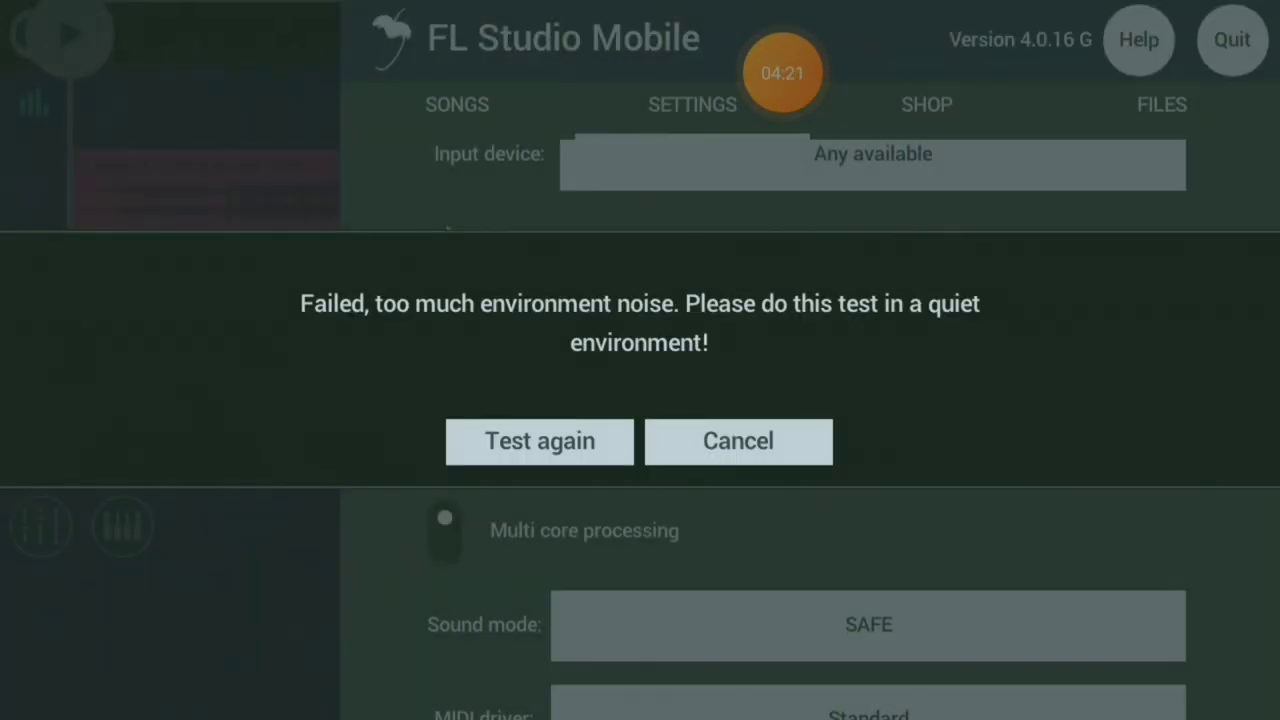
pyautogui.moveTo(668, 339)
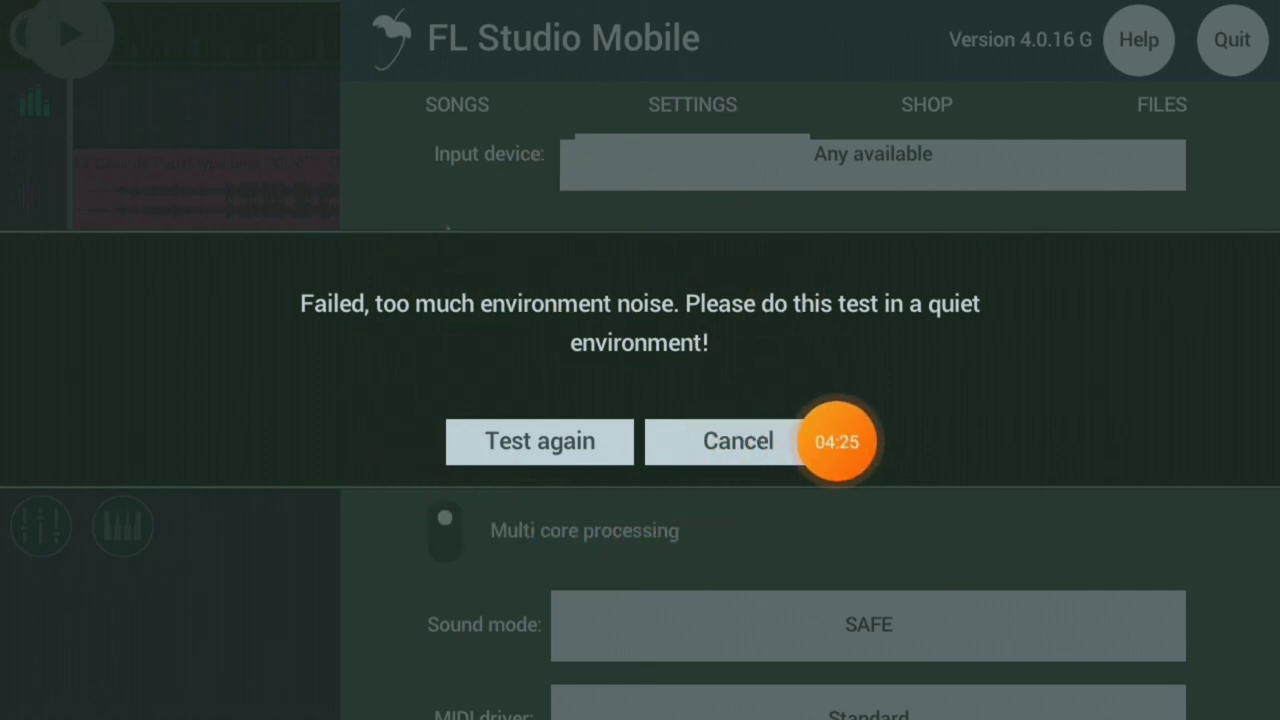
pyautogui.click(738, 441)
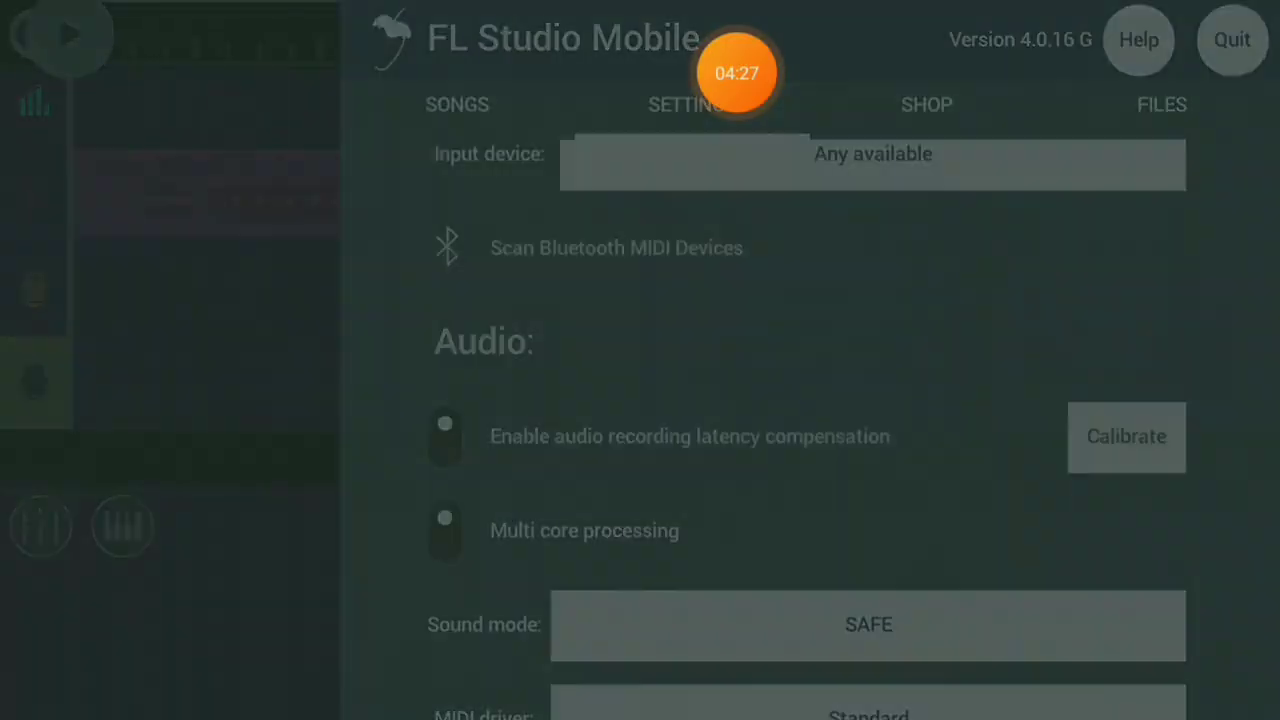
pyautogui.click(1126, 437)
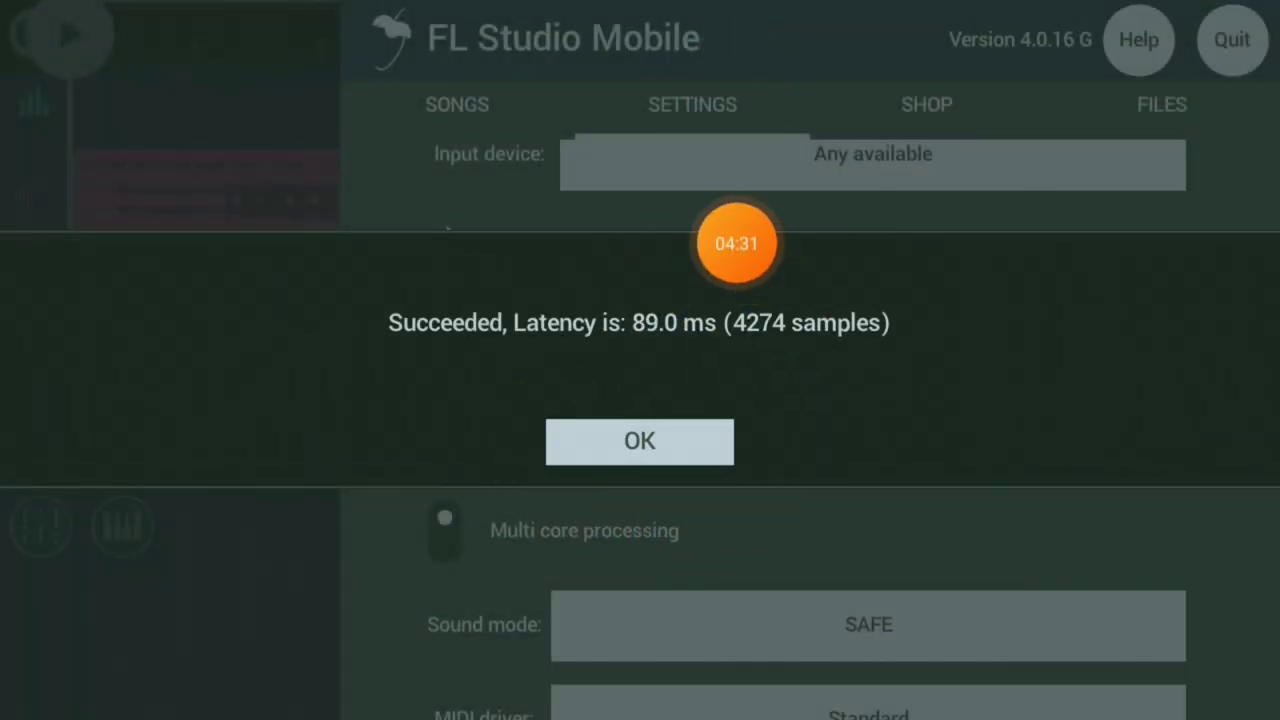
pyautogui.click(639, 441)
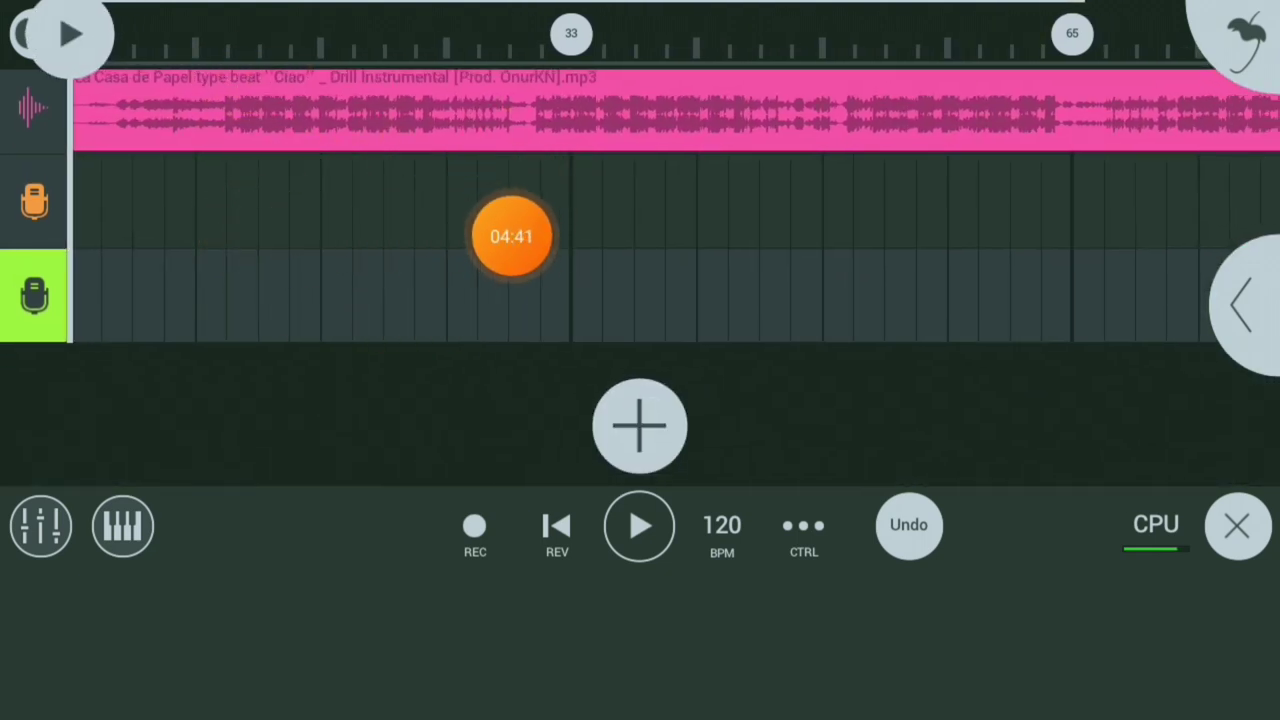
# - Close the menu, select the orange first vocal track header, and arm REC
pyautogui.moveTo(512, 236); pyautogui.dragTo(130, 217)
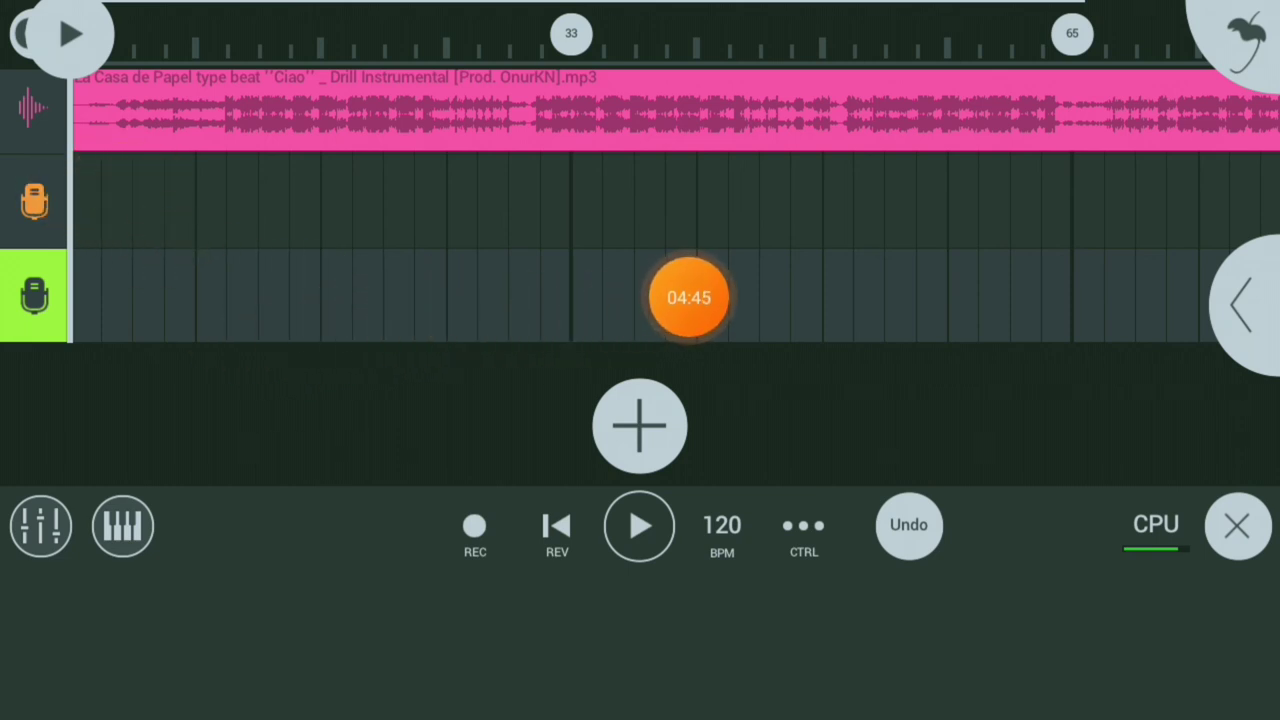
pyautogui.moveTo(688, 298); pyautogui.dragTo(282, 198)
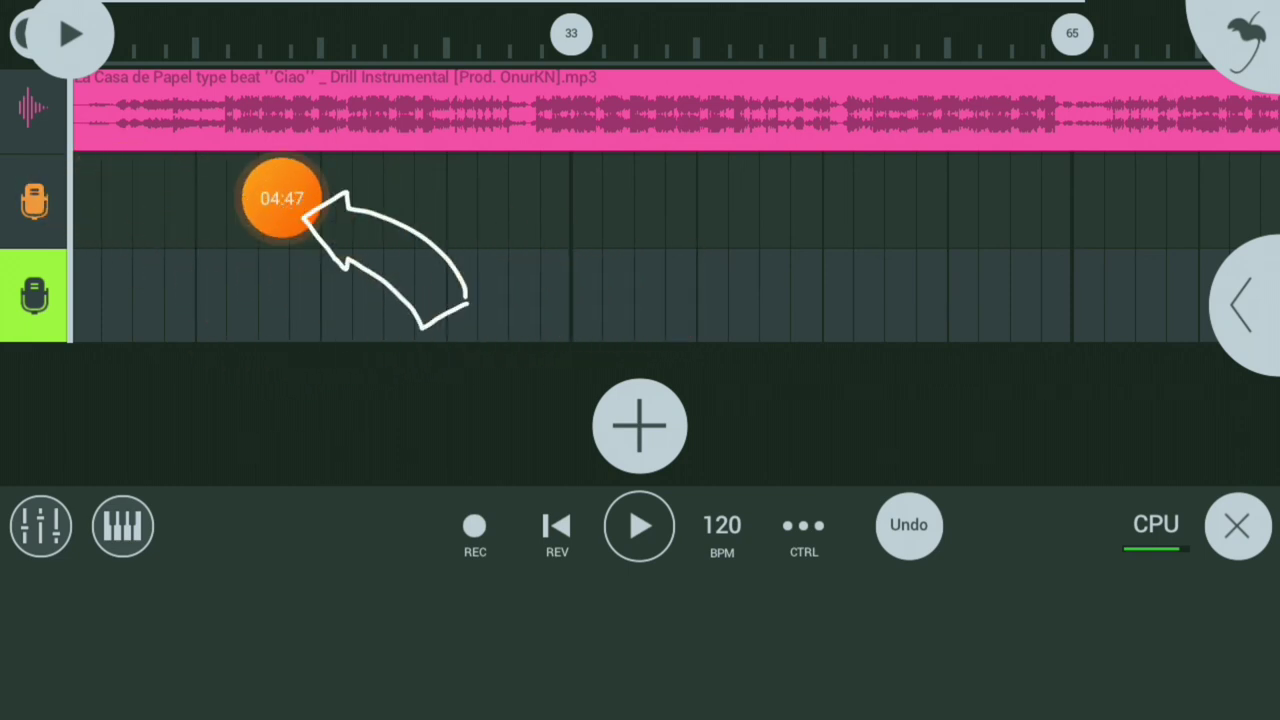
pyautogui.moveTo(282, 198); pyautogui.dragTo(768, 72)
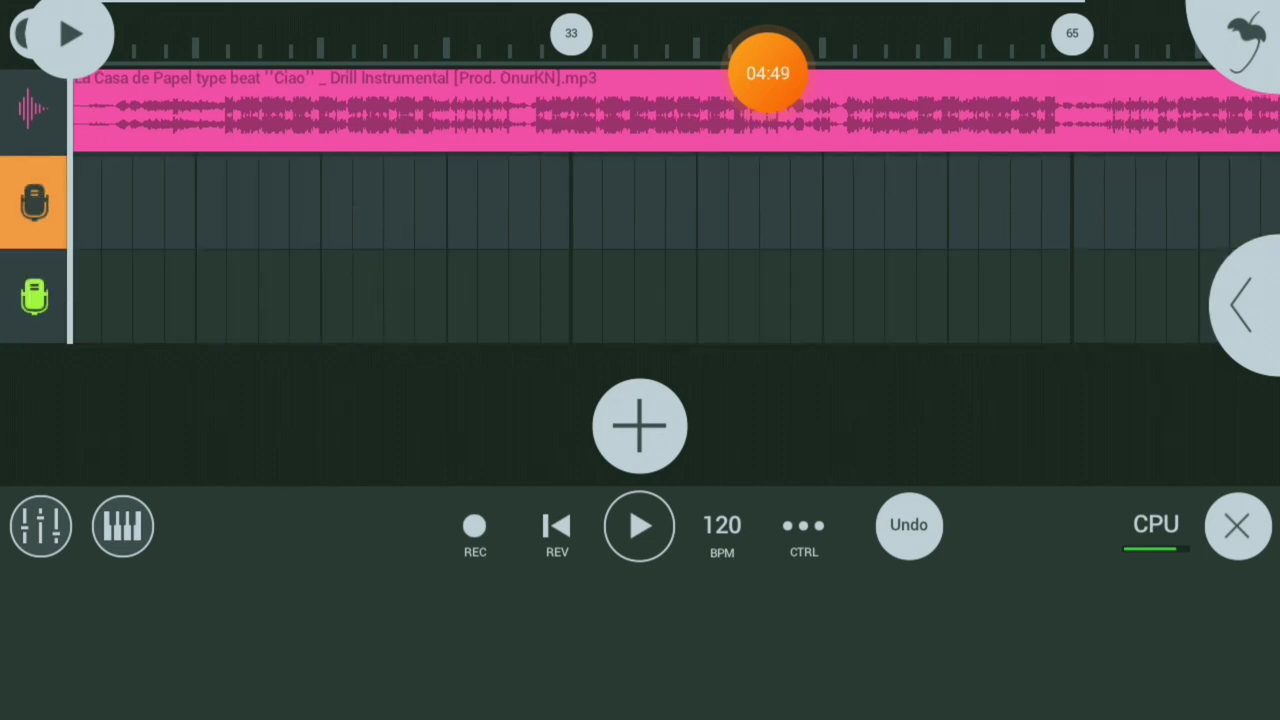
pyautogui.moveTo(767, 72); pyautogui.dragTo(570, 175)
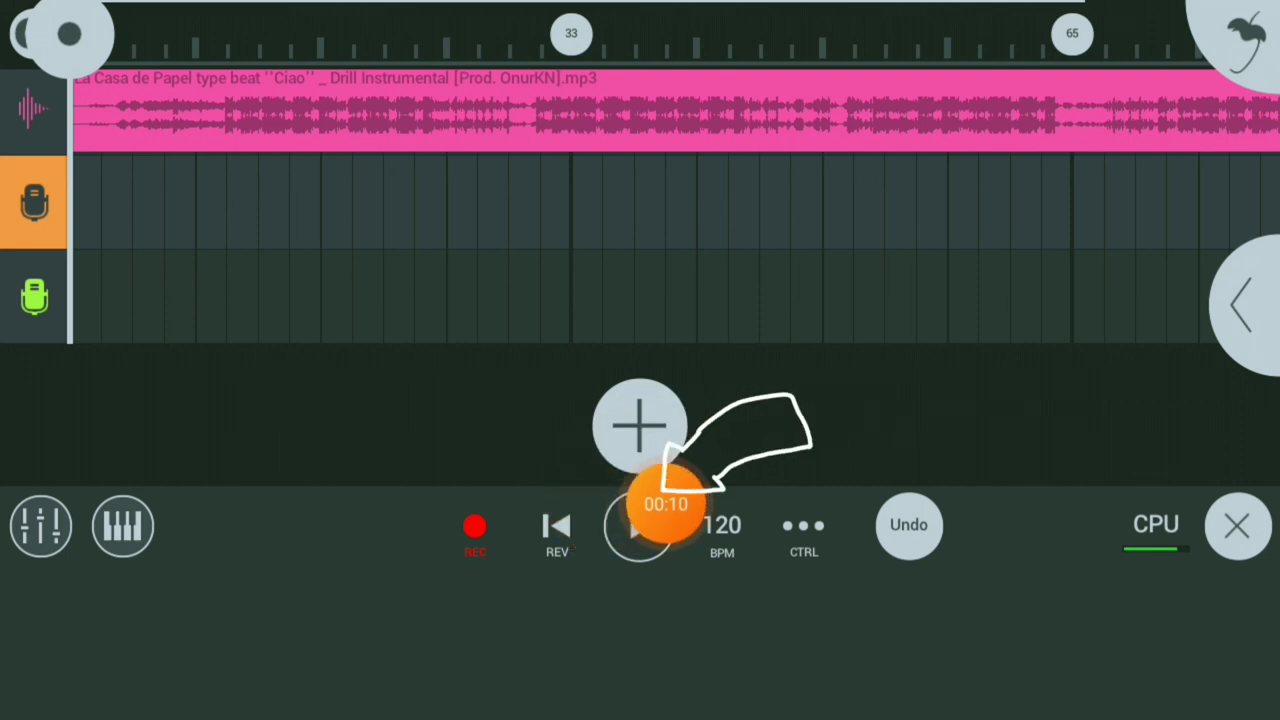
# - Record a vocal take on the orange track, then a second take on the green track
pyautogui.click(640, 527)
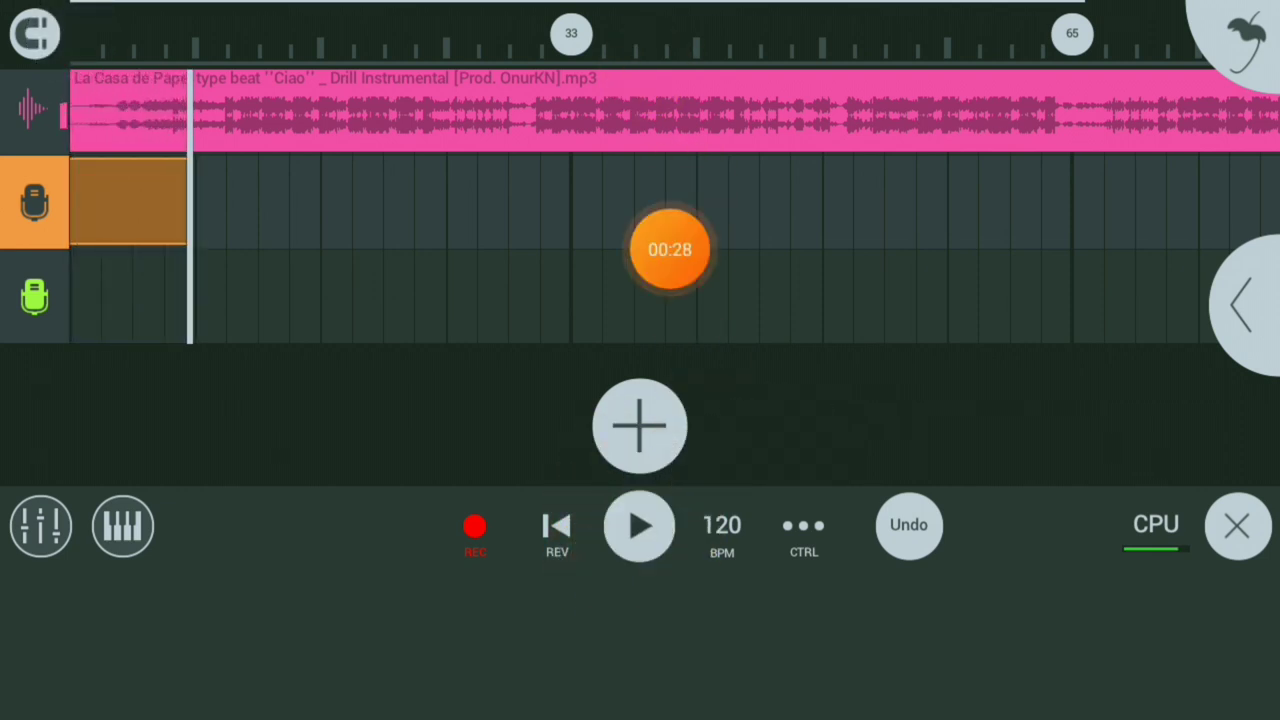
pyautogui.click(475, 525)
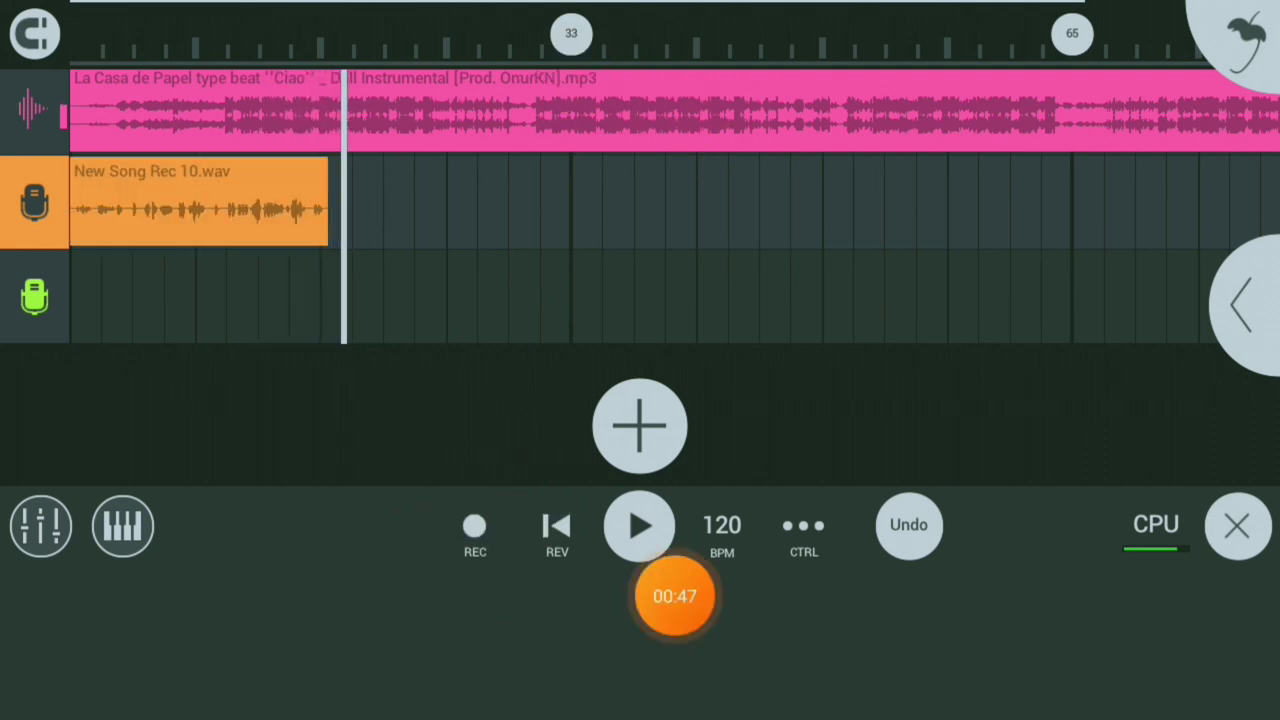
pyautogui.click(474, 526)
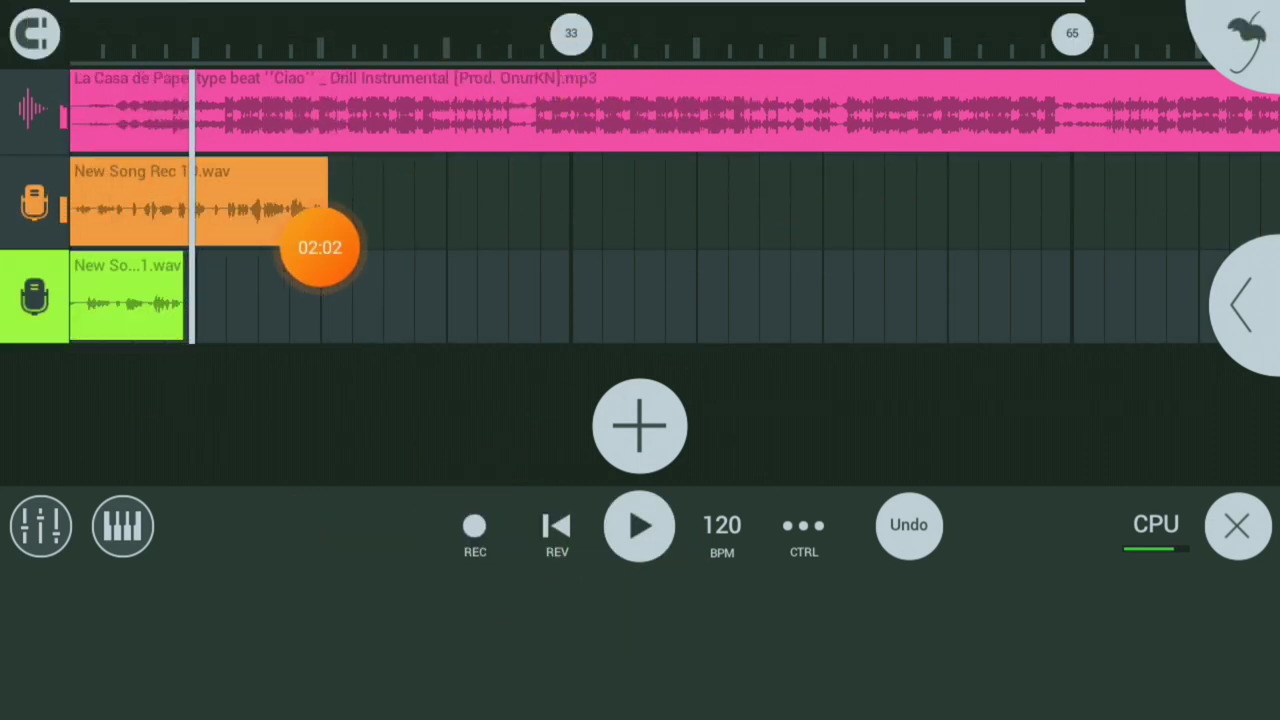
pyautogui.moveTo(320, 247); pyautogui.dragTo(225, 335)
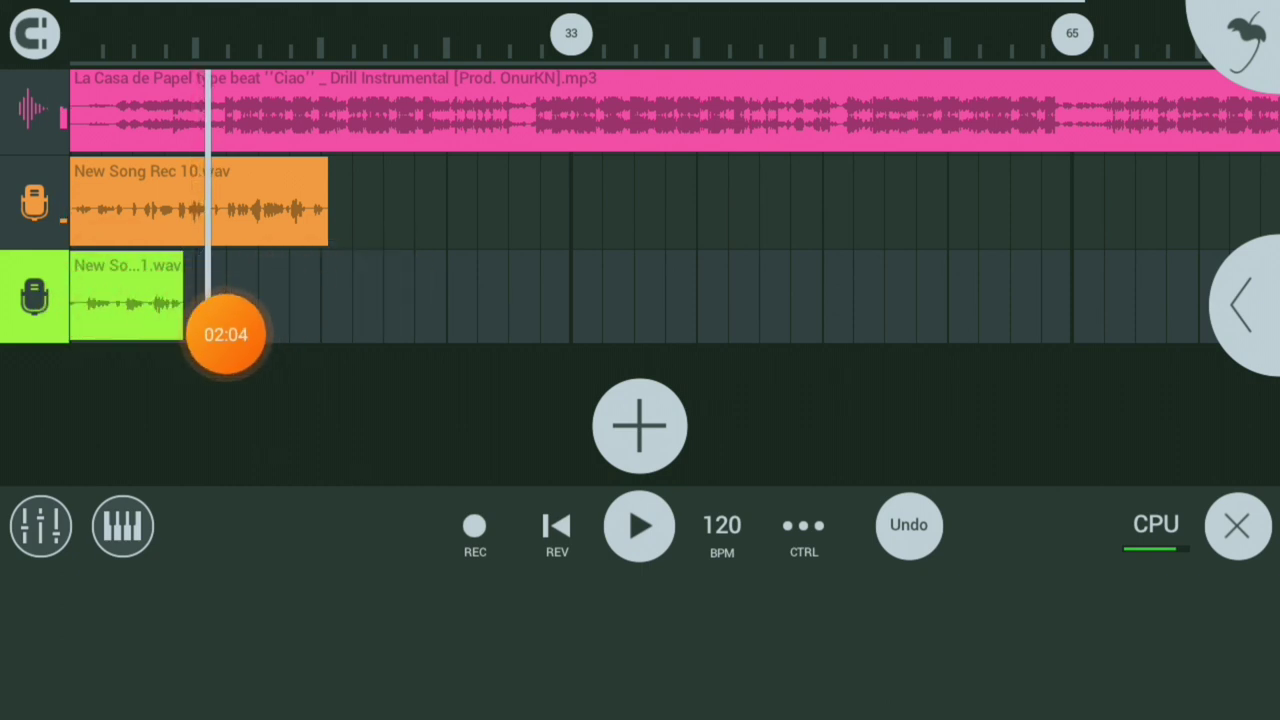
pyautogui.moveTo(225, 335); pyautogui.dragTo(572, 72)
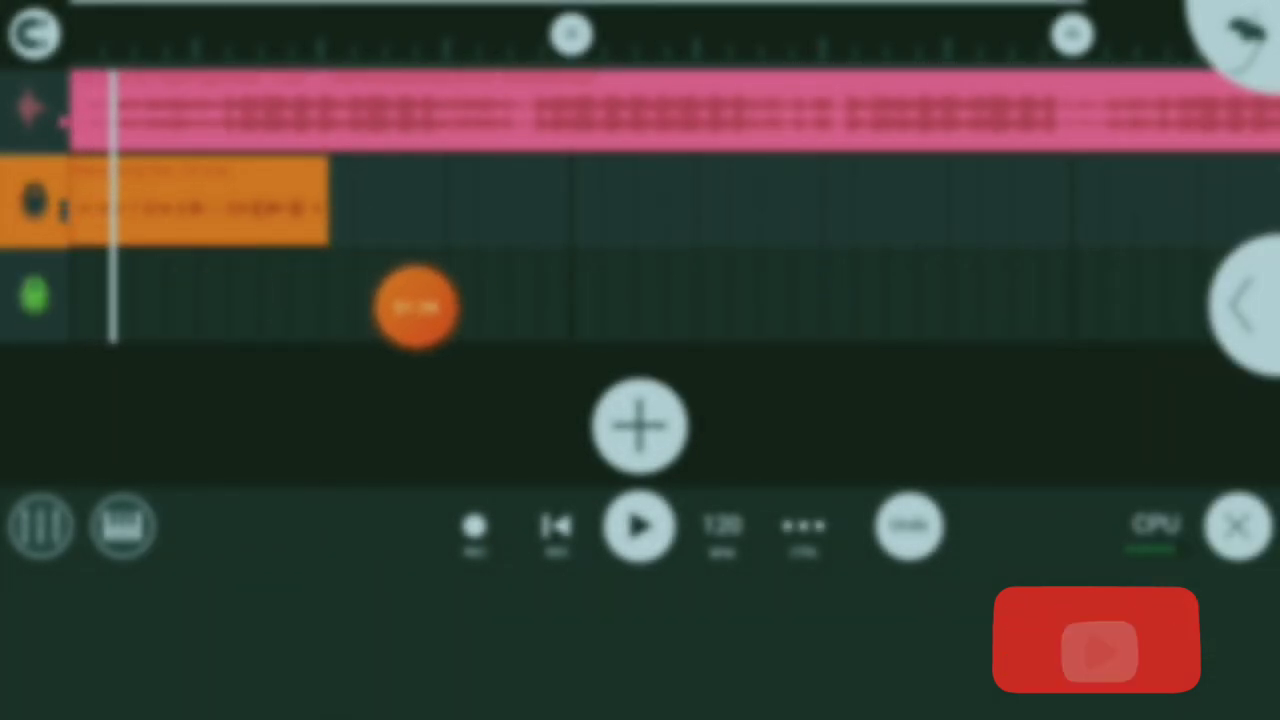
pyautogui.moveTo(418, 308); pyautogui.dragTo(742, 75)
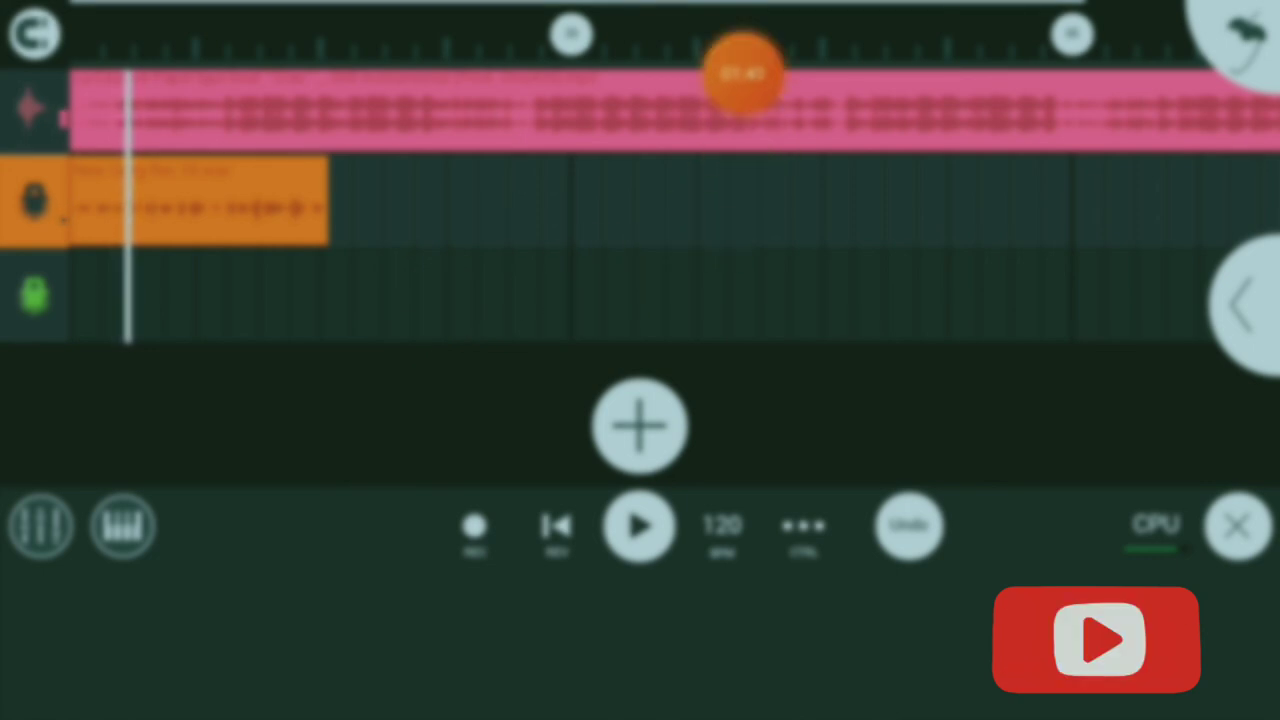